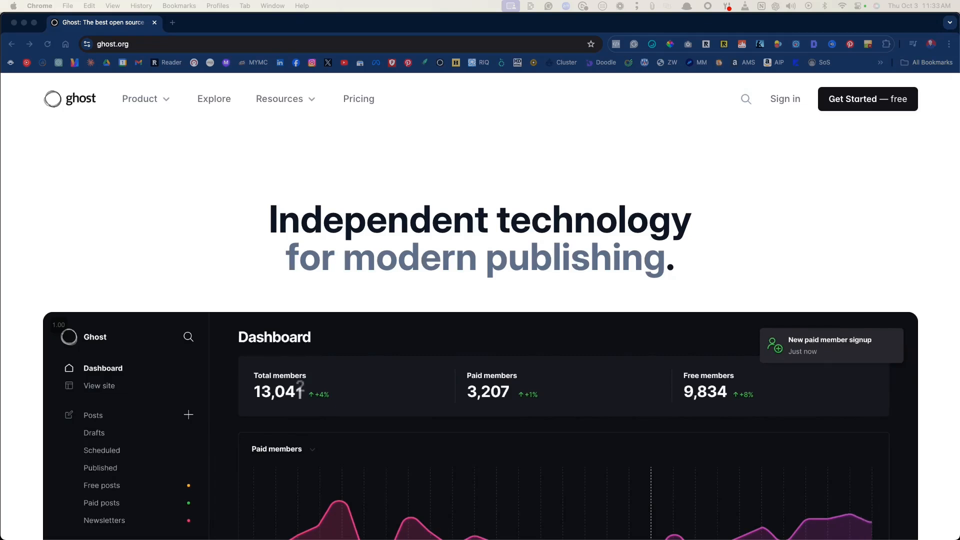
# Step: Switch to the bloggingyourpassion.com tab and scroll through its Featured Articles section
pyautogui.scroll(-3)
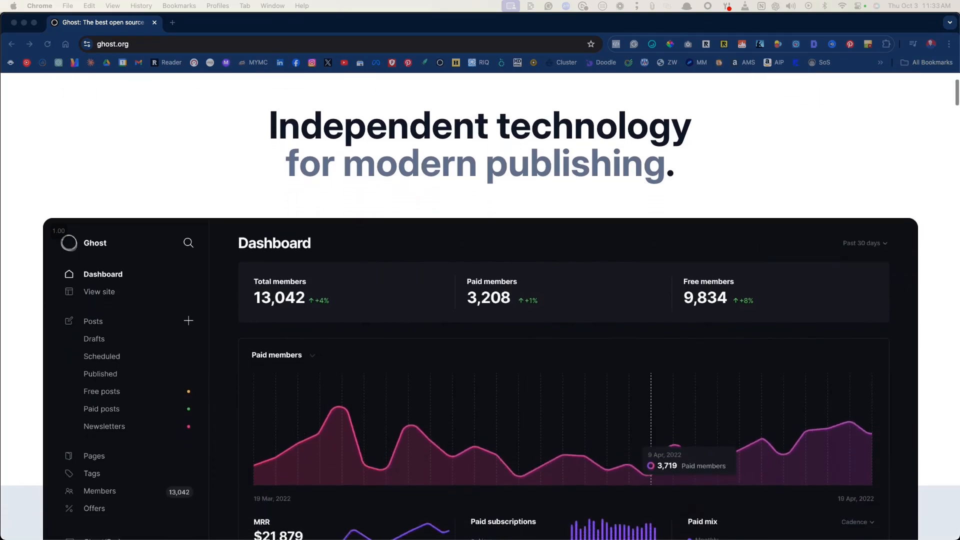
pyautogui.click(220, 23)
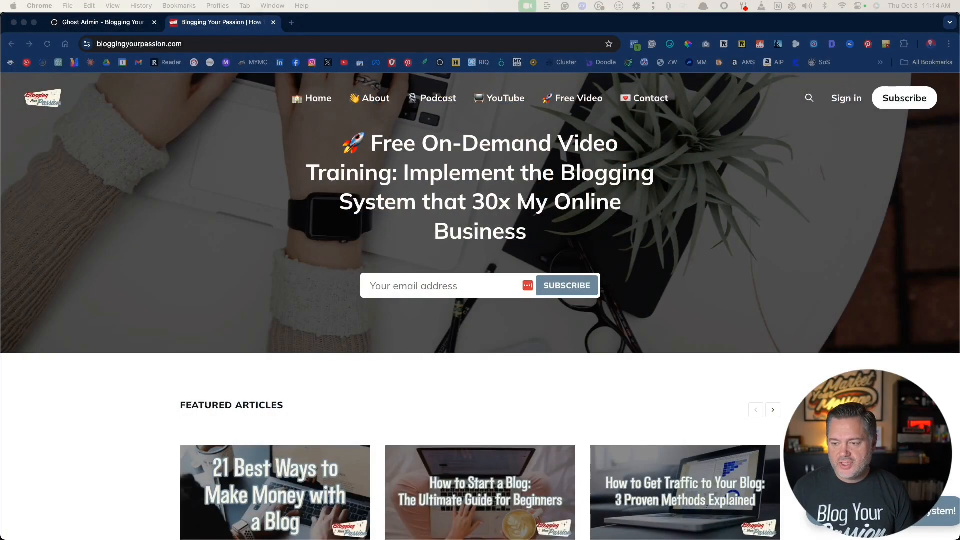
pyautogui.scroll(-3)
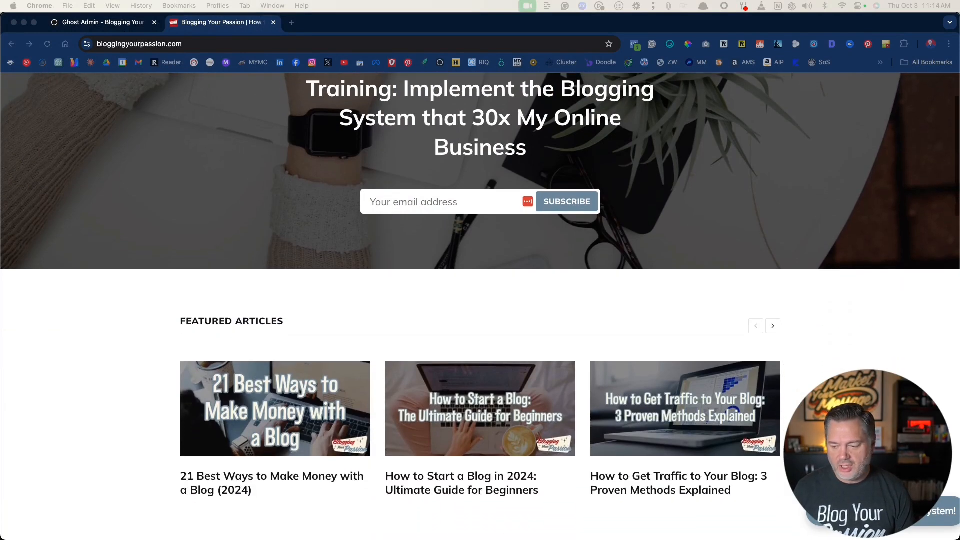
pyautogui.scroll(3)
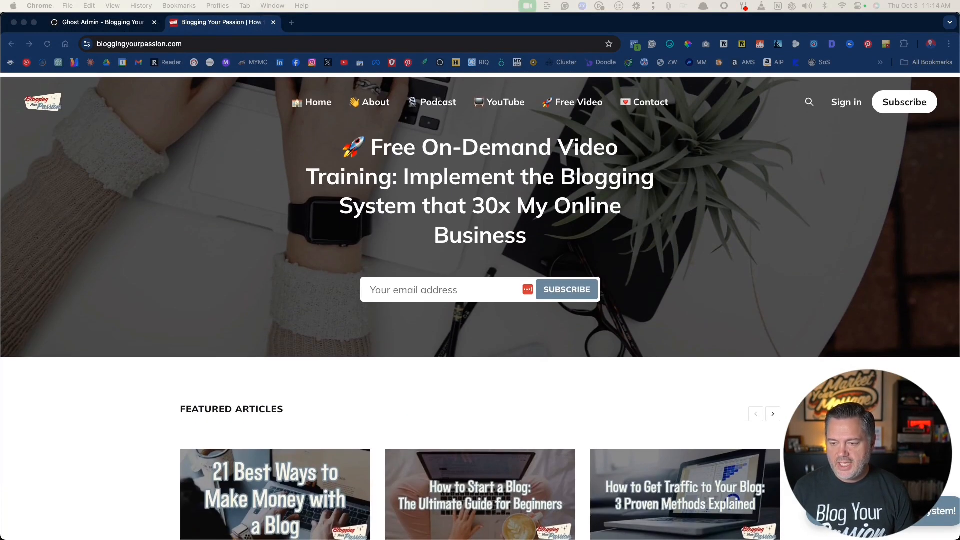
pyautogui.scroll(-3)
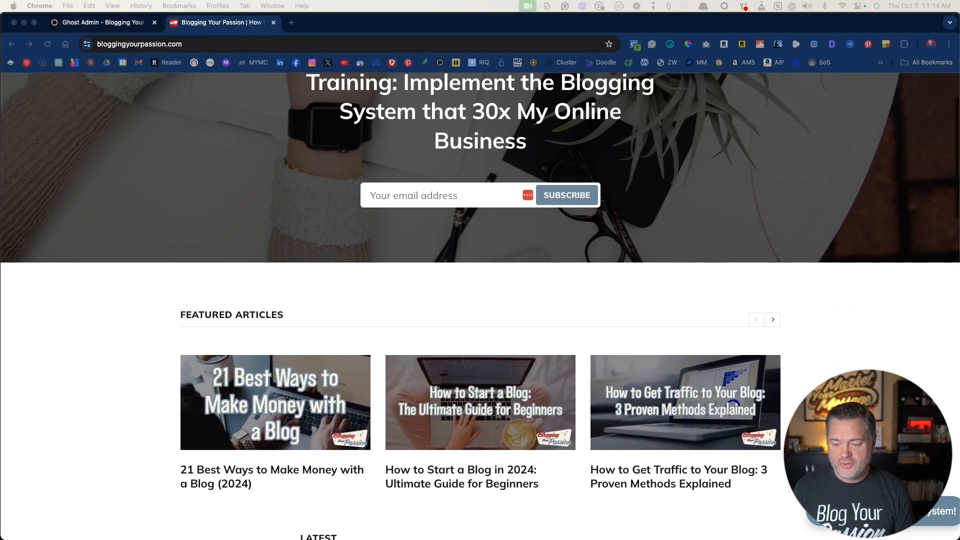
pyautogui.scroll(3)
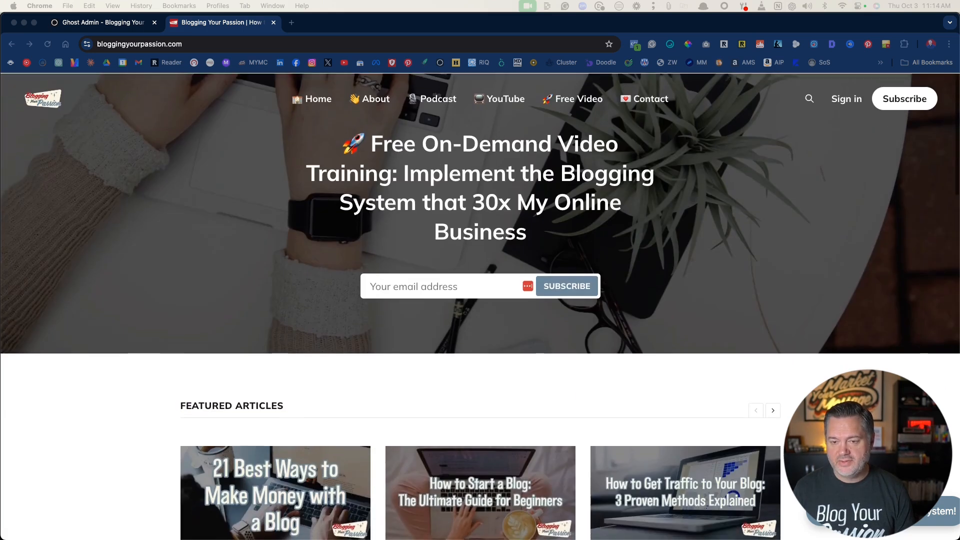
# Step: In Ghost Admin, open the Email Marketing Magic draft and scroll through its post settings sidebar
pyautogui.click(103, 23)
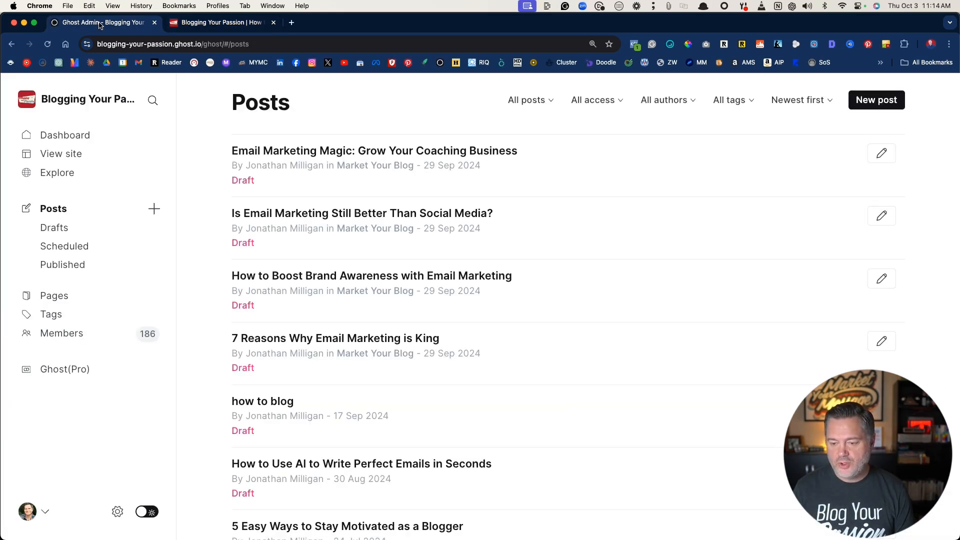
pyautogui.moveTo(379, 122)
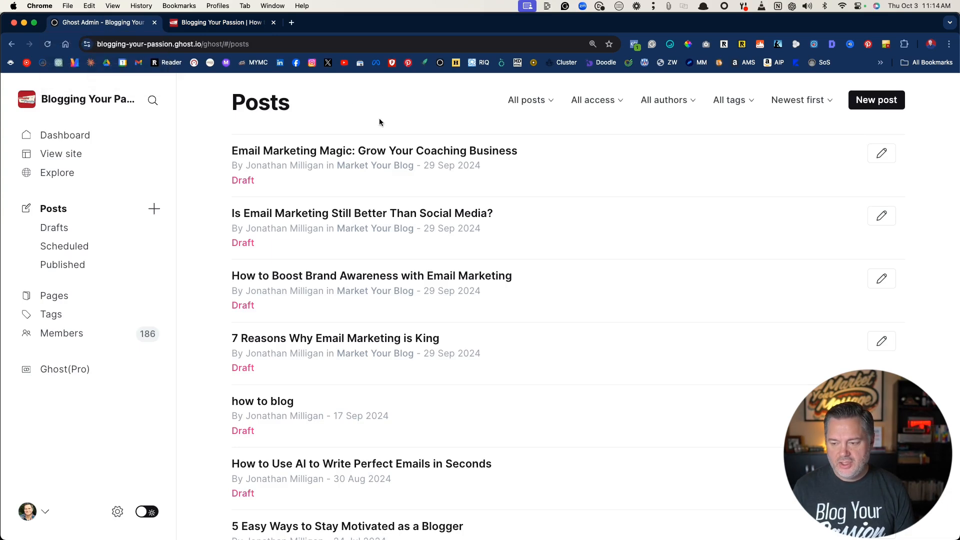
pyautogui.click(374, 150)
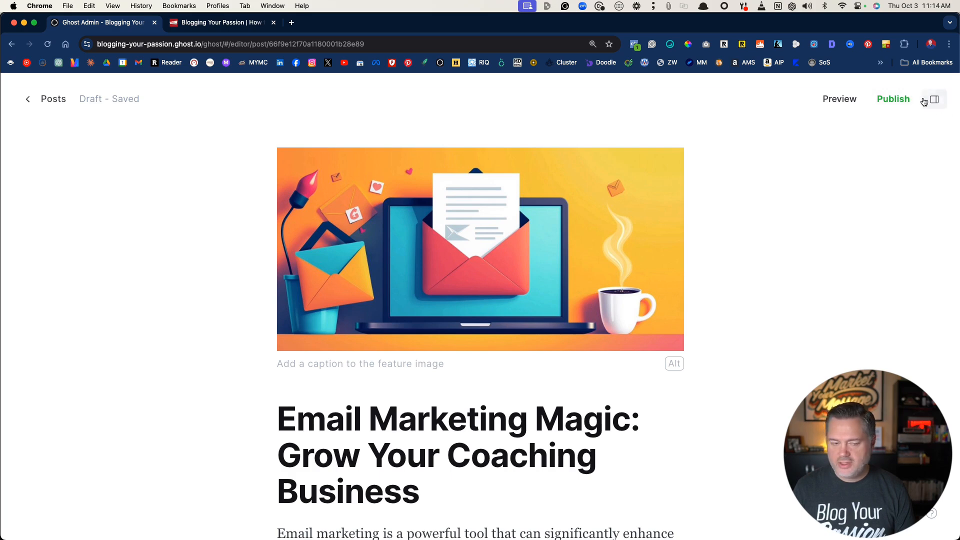
pyautogui.click(932, 99)
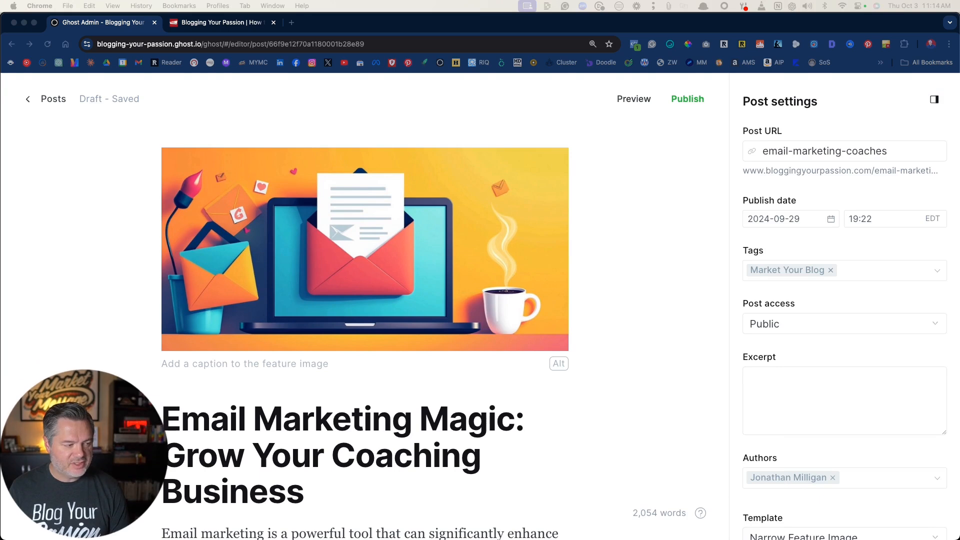
pyautogui.scroll(-3)
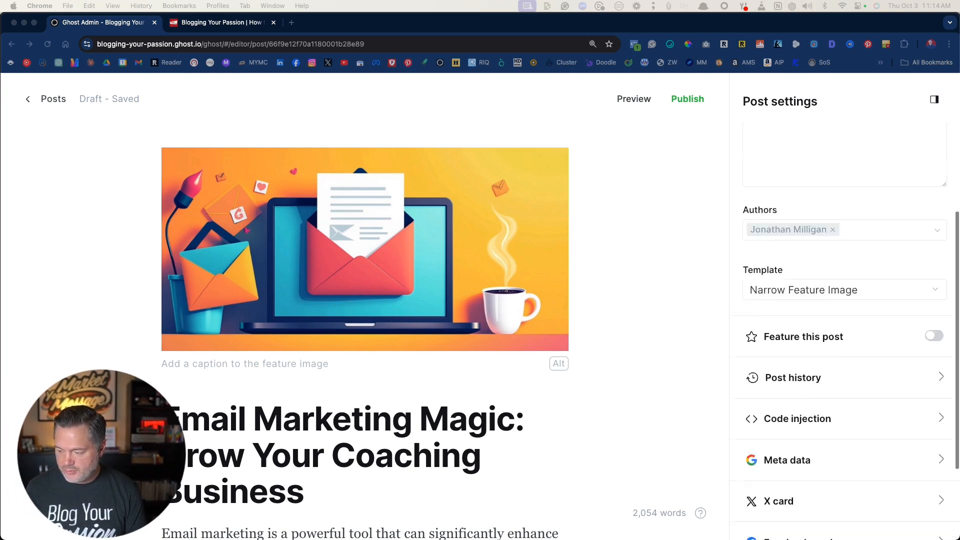
pyautogui.scroll(-3)
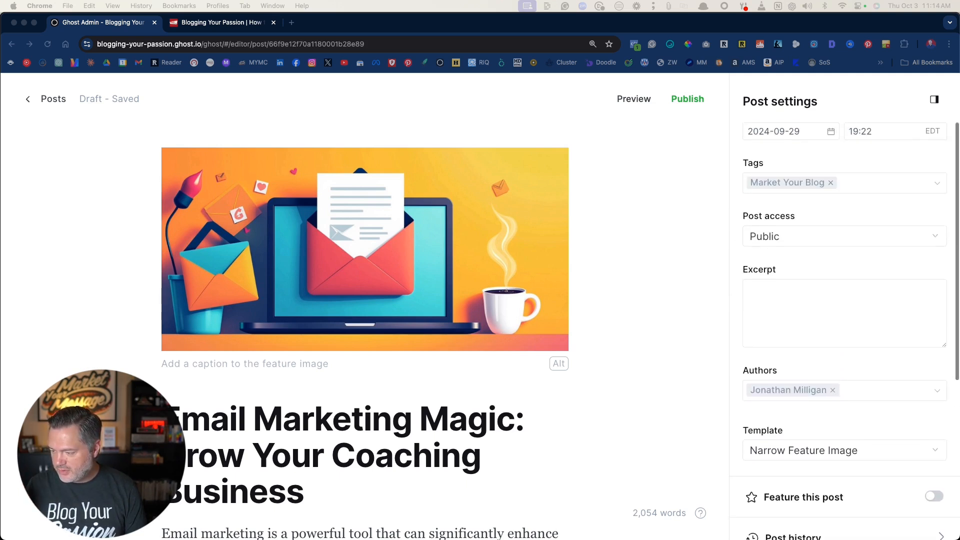
pyautogui.scroll(-3)
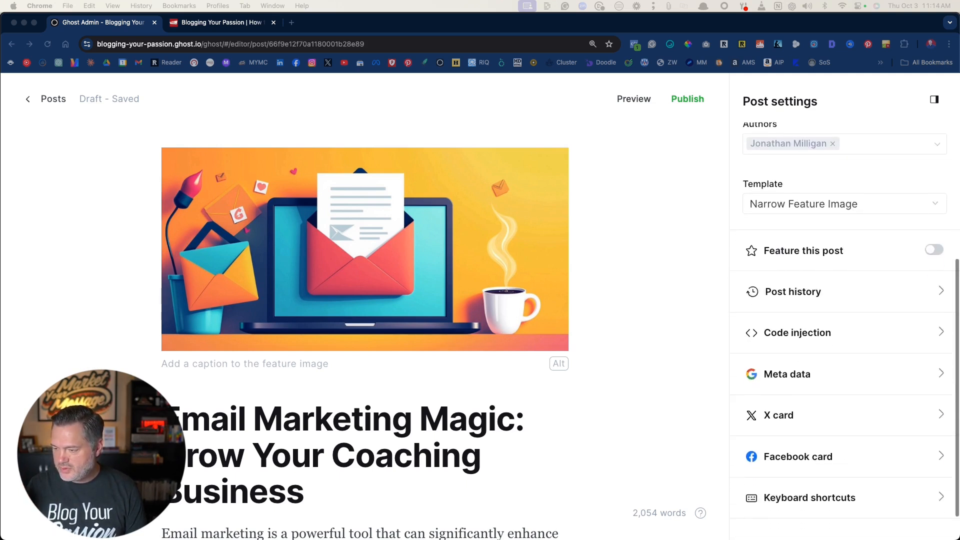
pyautogui.scroll(-3)
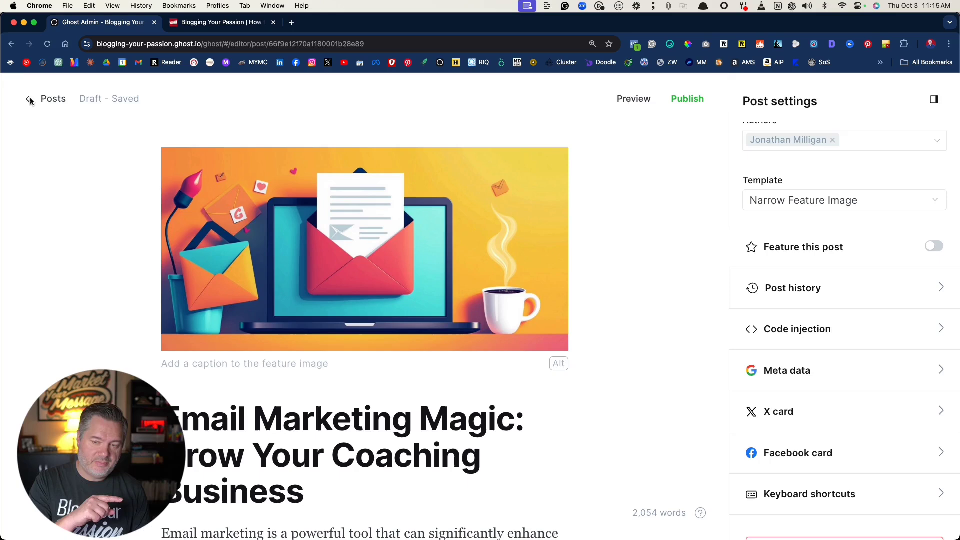
# Step: Return to Posts, then show the Tags page listing the six public tags
pyautogui.click(52, 98)
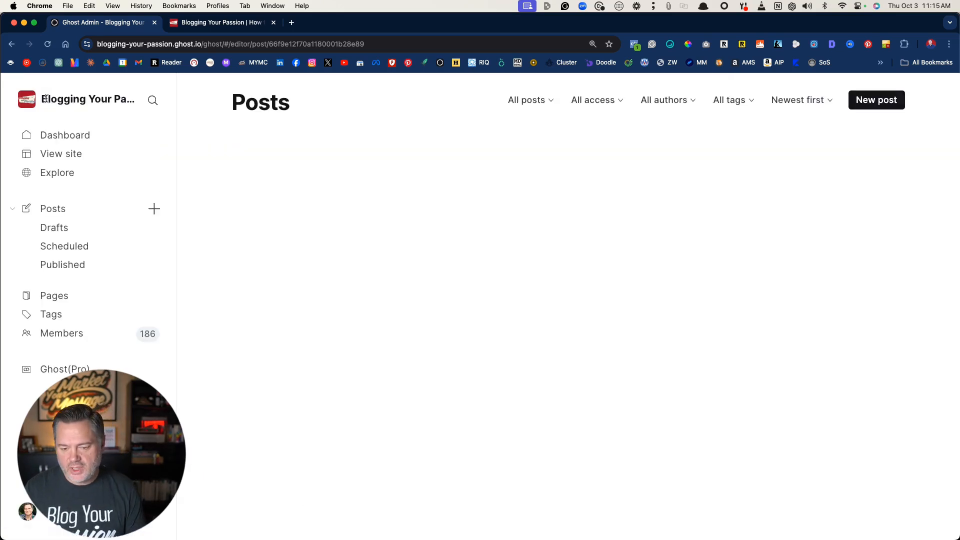
pyautogui.click(53, 208)
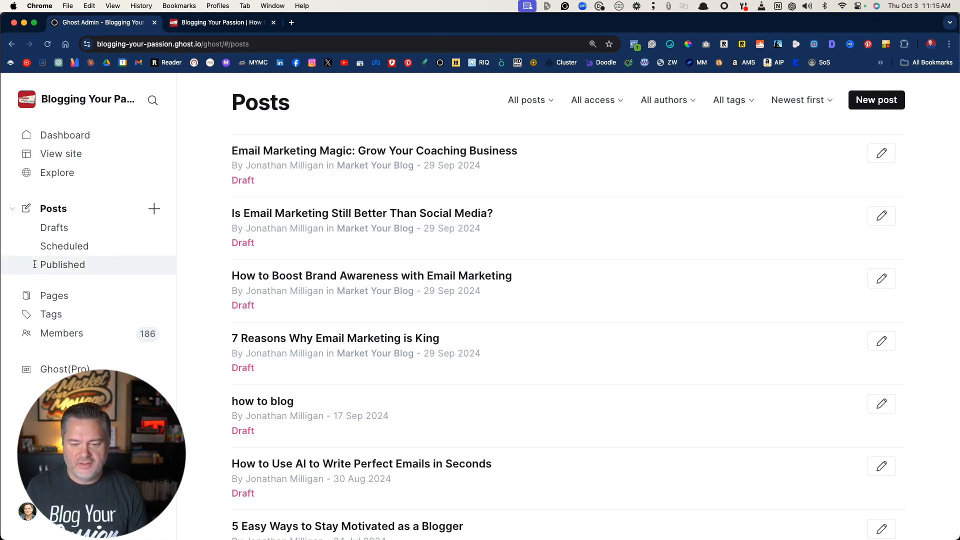
pyautogui.click(51, 313)
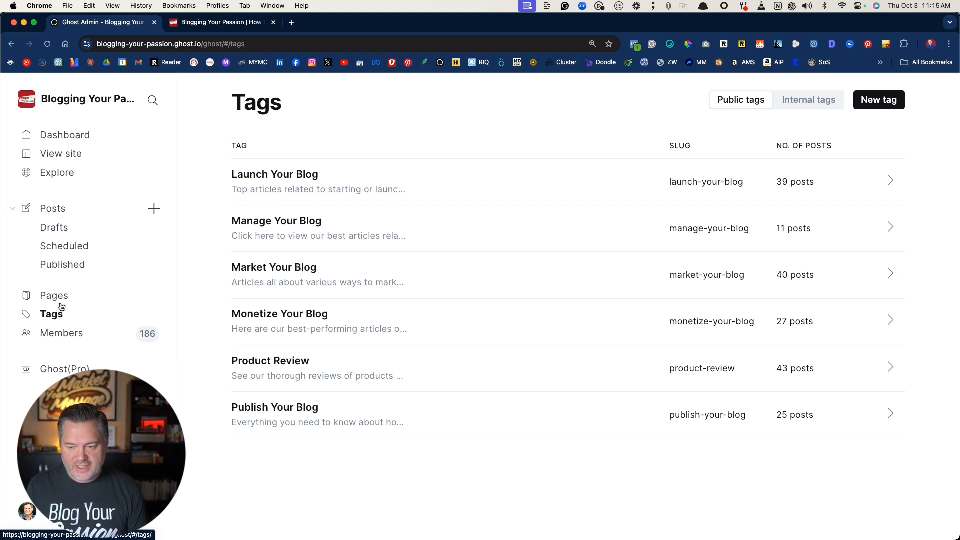
pyautogui.moveTo(794, 100)
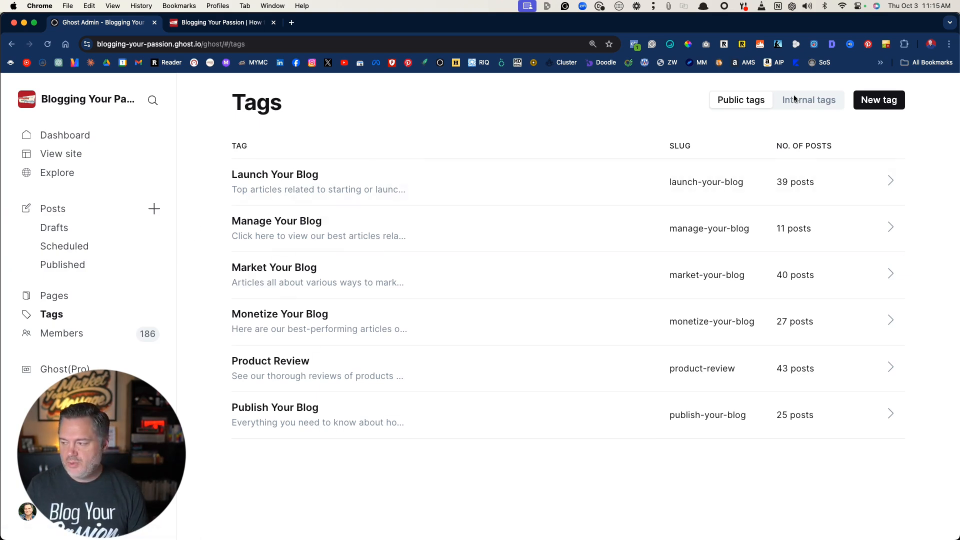
pyautogui.moveTo(951, 46)
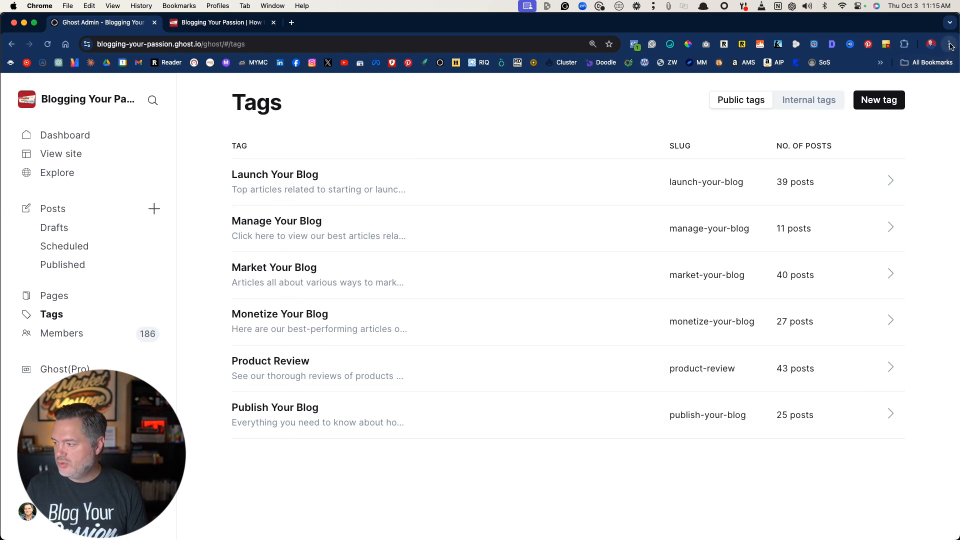
pyautogui.click(949, 44)
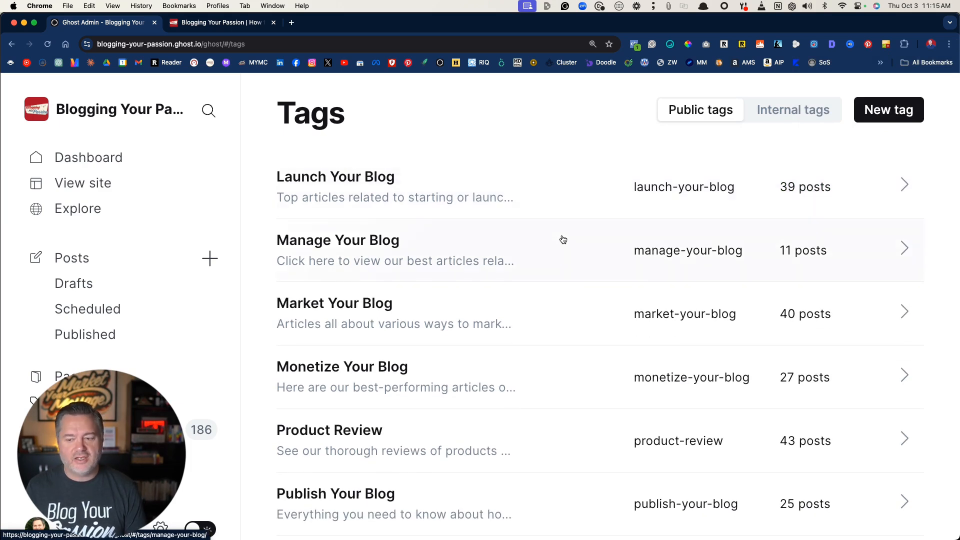
pyautogui.moveTo(323, 253)
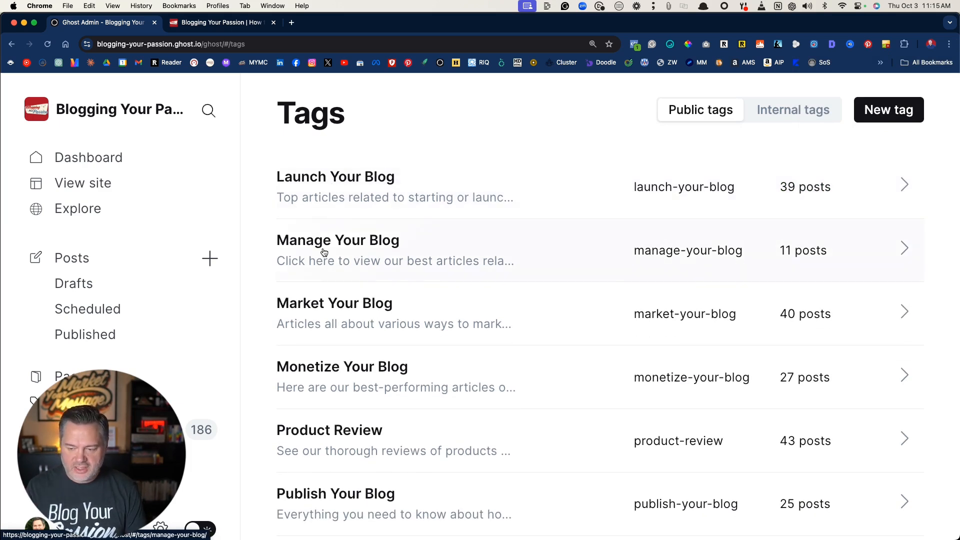
pyautogui.scroll(-3)
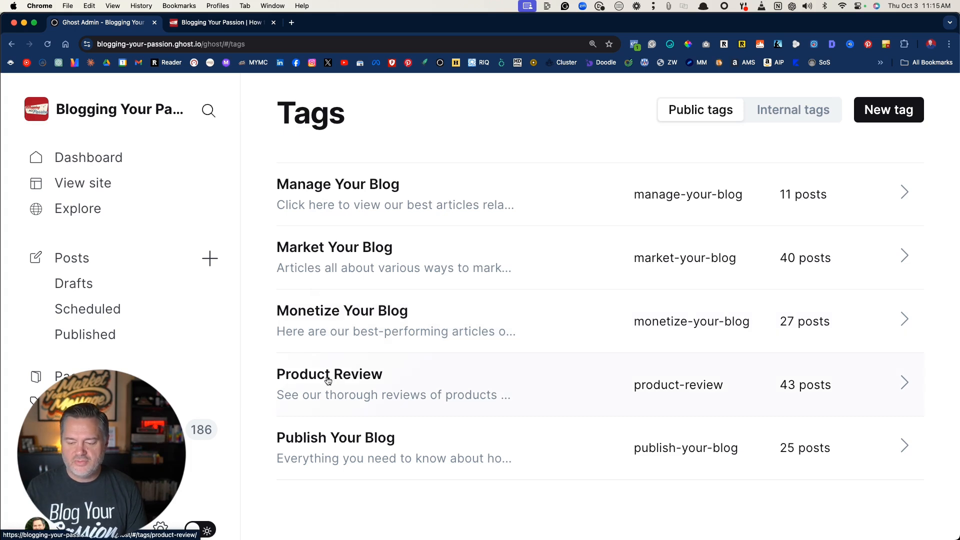
pyautogui.scroll(3)
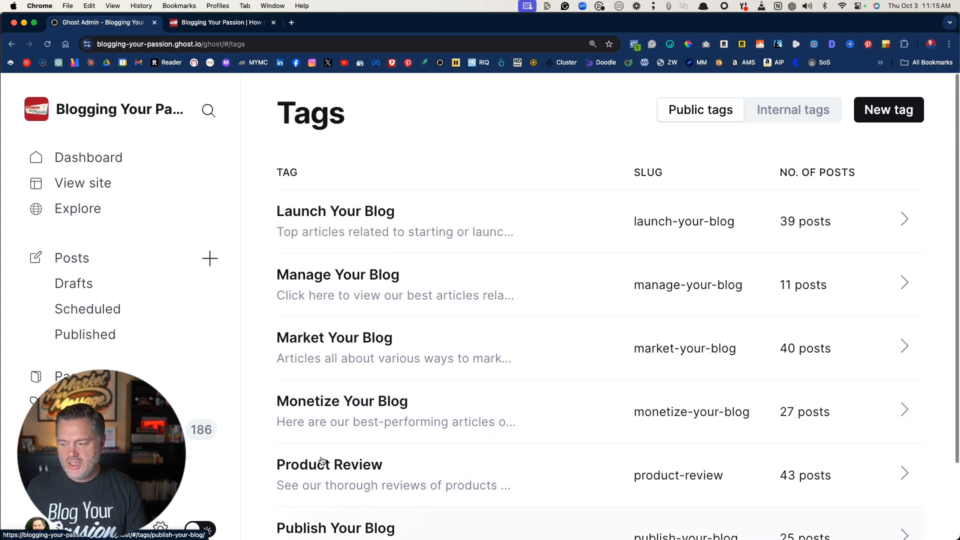
# Step: Open the Launch Your Blog tag's edit page and expand its search engine meta data
pyautogui.click(335, 211)
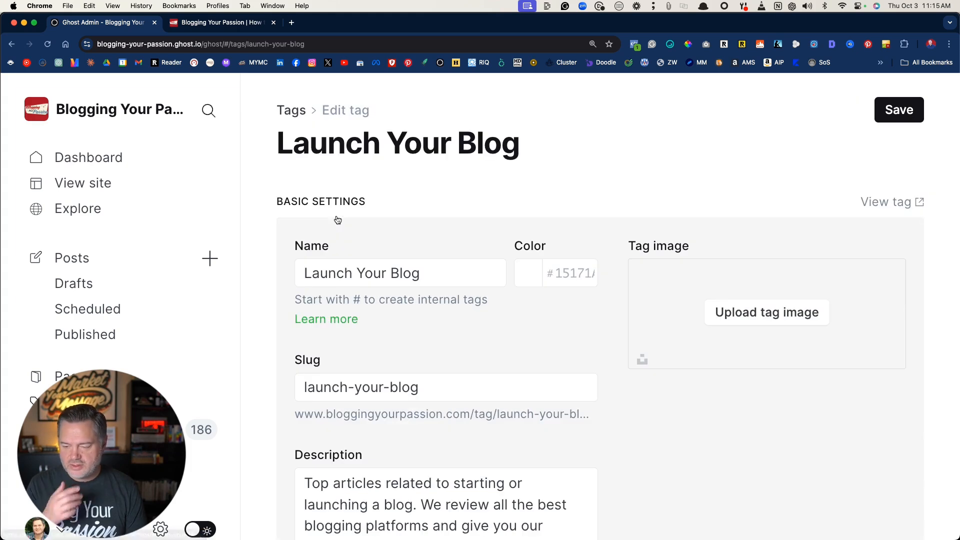
pyautogui.scroll(-3)
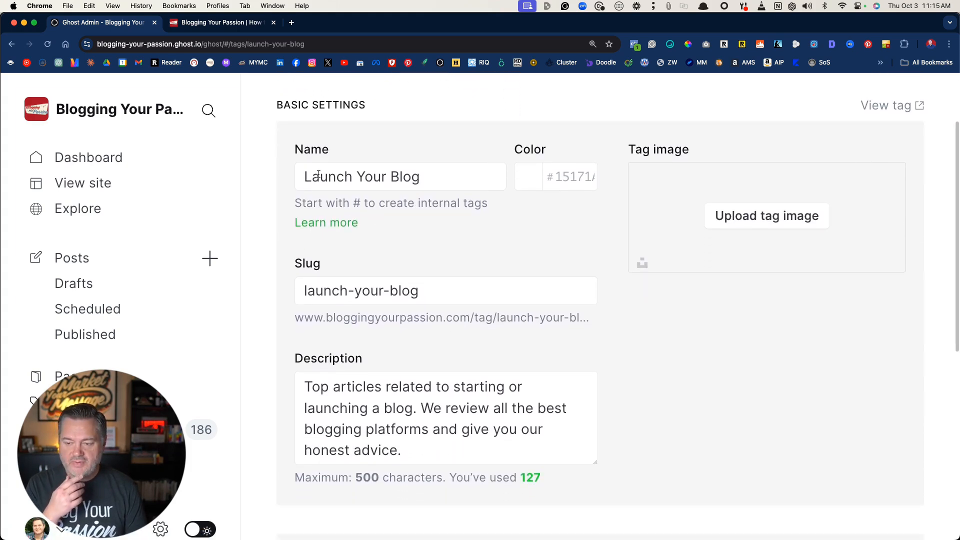
pyautogui.scroll(-3)
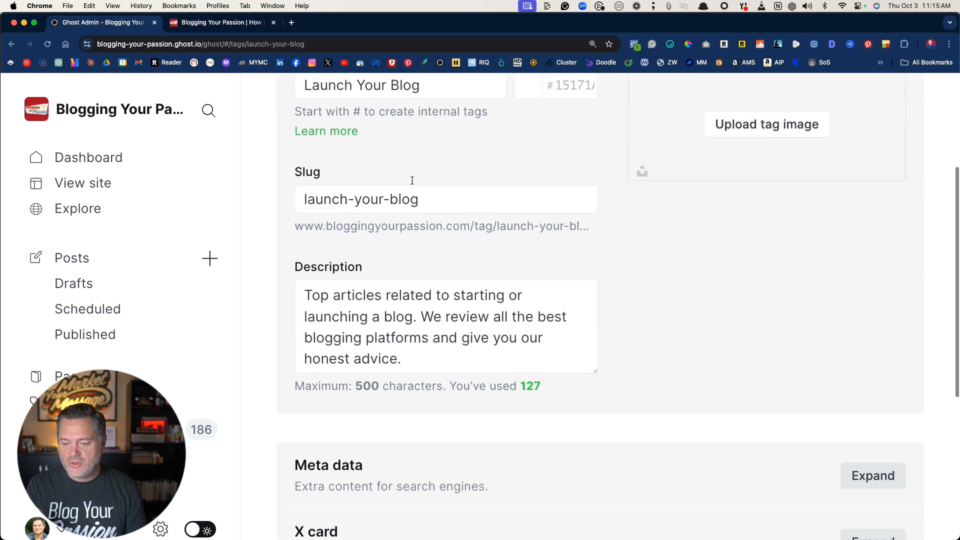
pyautogui.scroll(-3)
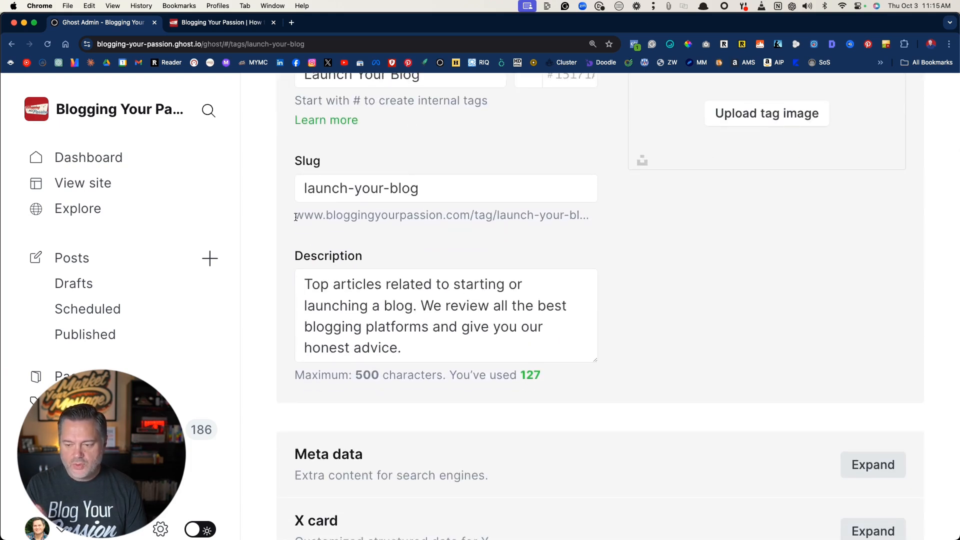
pyautogui.moveTo(363, 219)
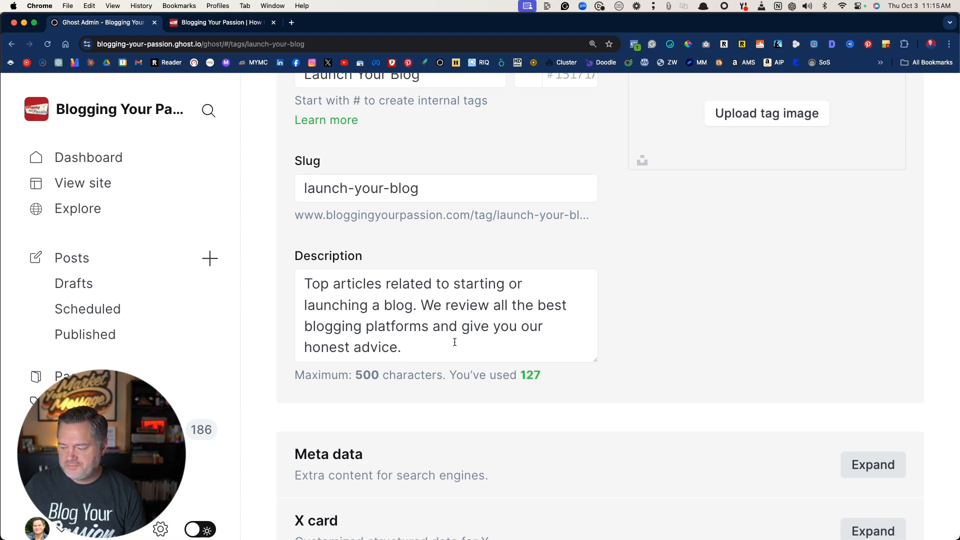
pyautogui.click(873, 464)
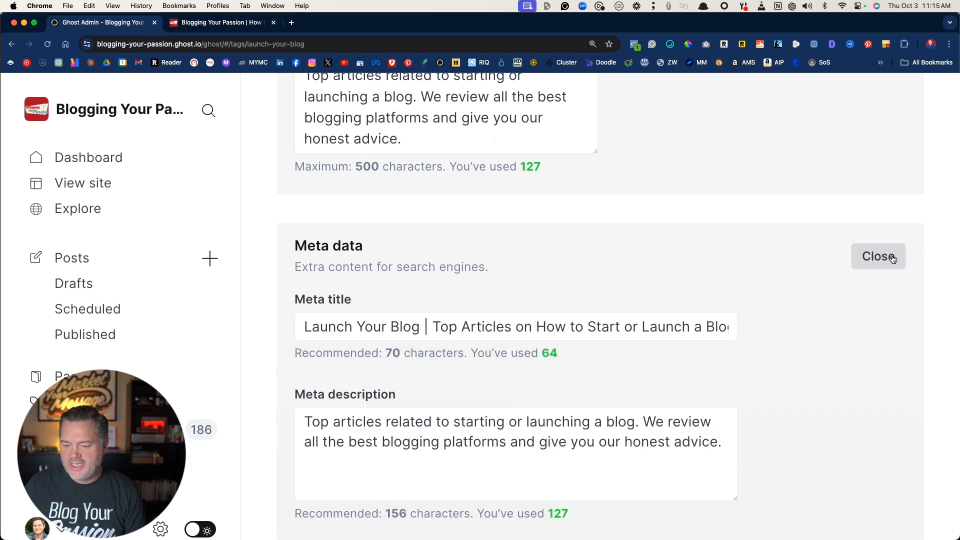
pyautogui.scroll(-3)
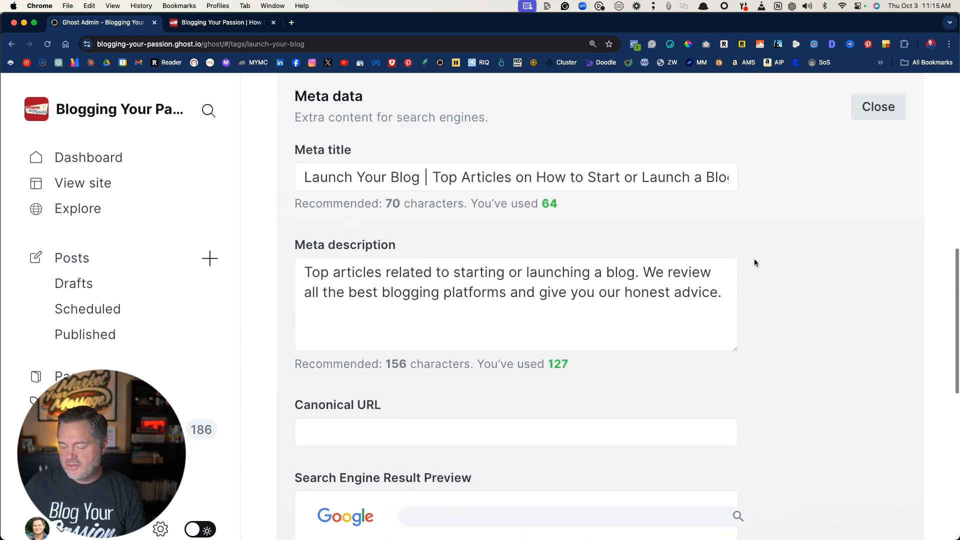
pyautogui.scroll(-3)
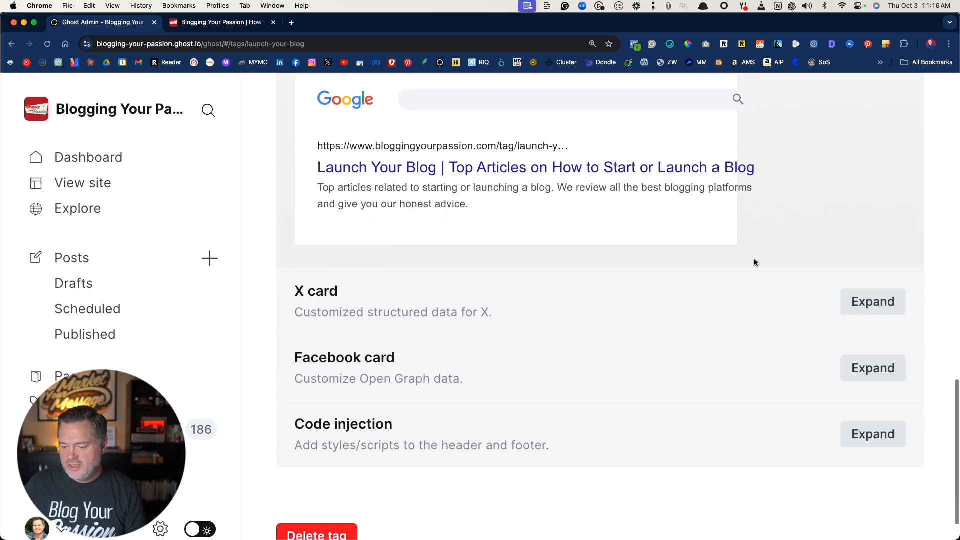
pyautogui.scroll(3)
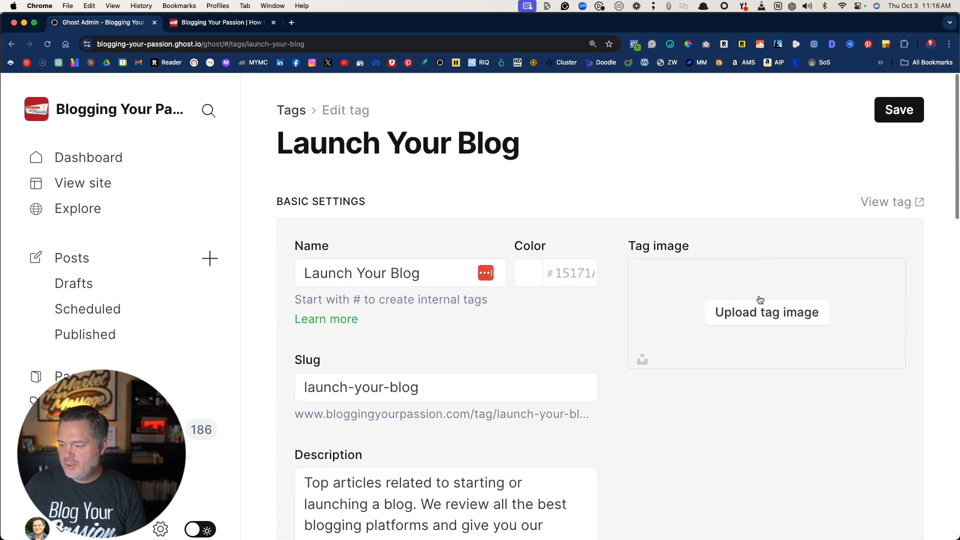
pyautogui.moveTo(798, 146)
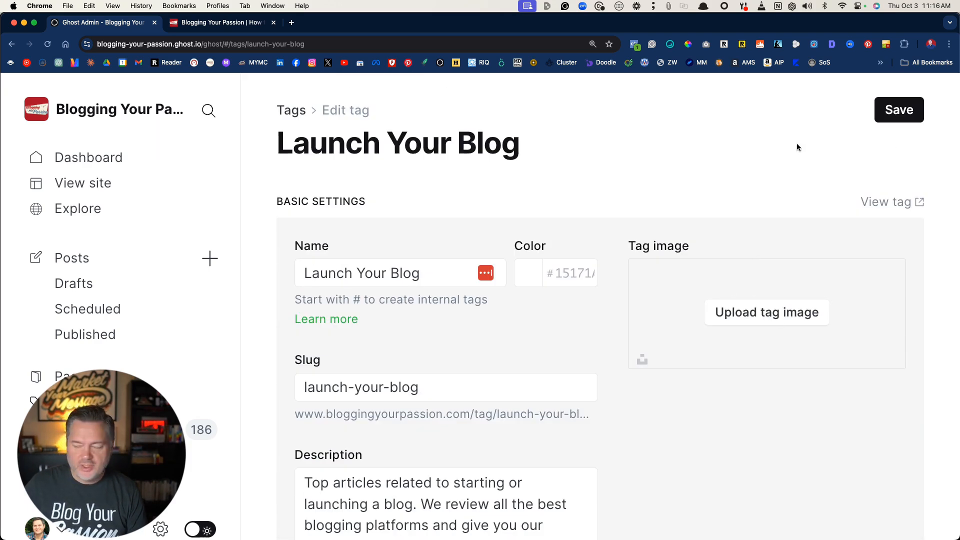
pyautogui.moveTo(885, 202)
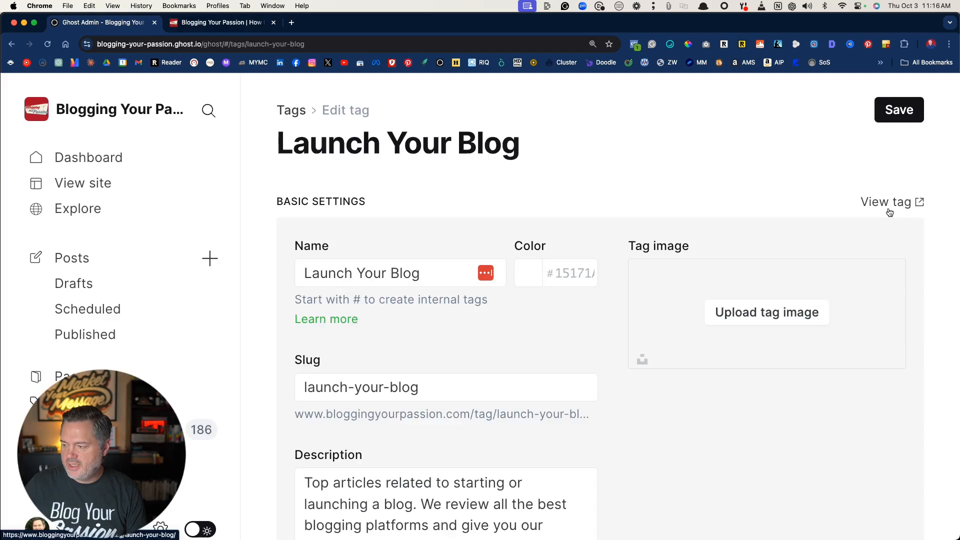
# Step: View the public Launch Your Blog tag page and its articles, then return to Ghost Admin
pyautogui.click(884, 202)
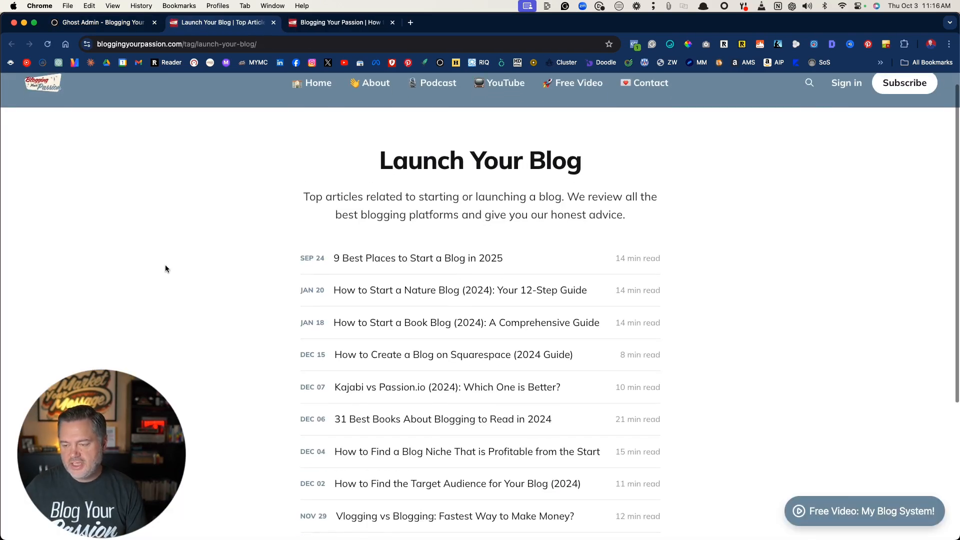
pyautogui.scroll(-3)
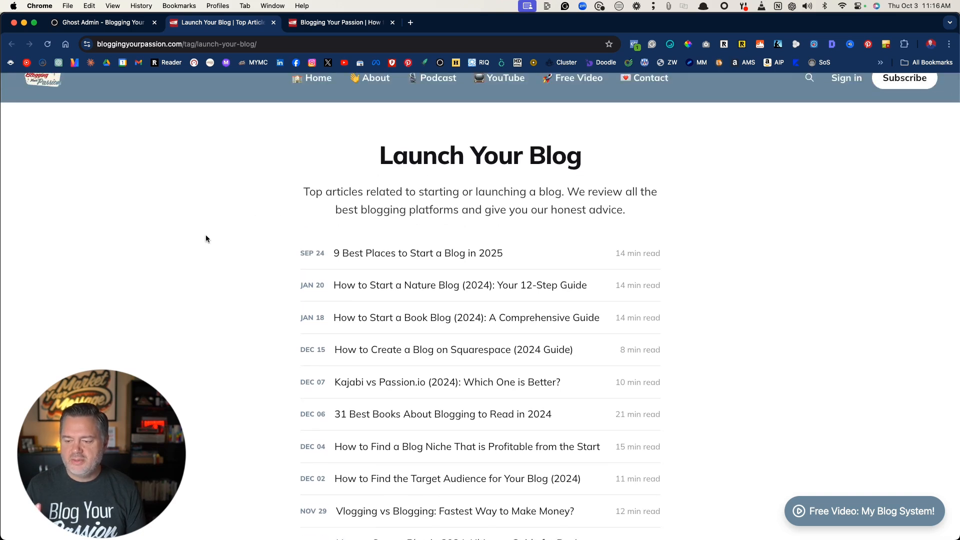
pyautogui.scroll(-3)
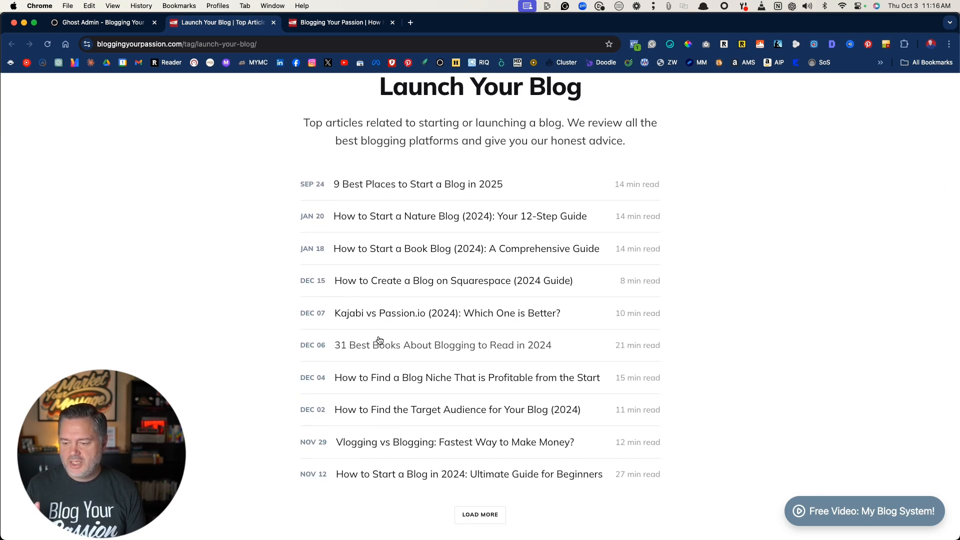
pyautogui.scroll(-3)
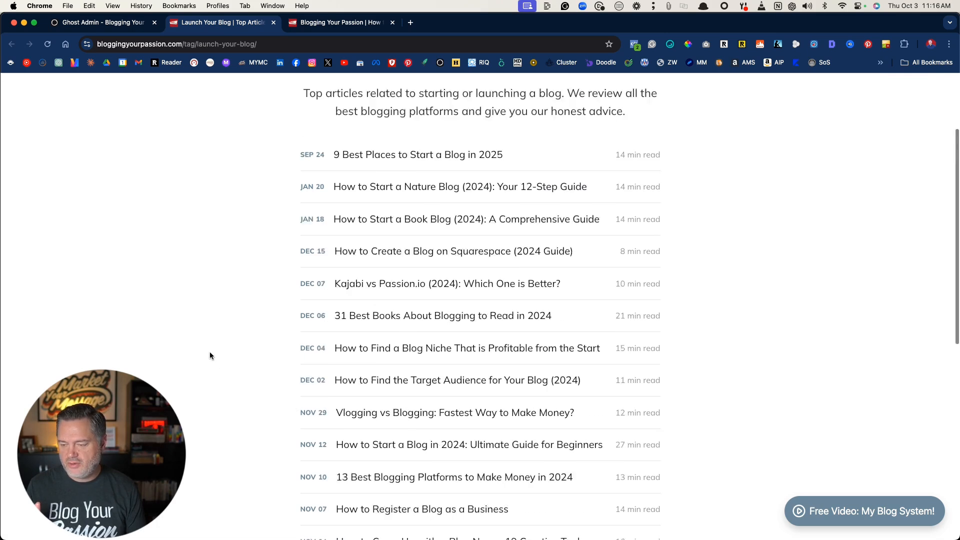
pyautogui.scroll(-3)
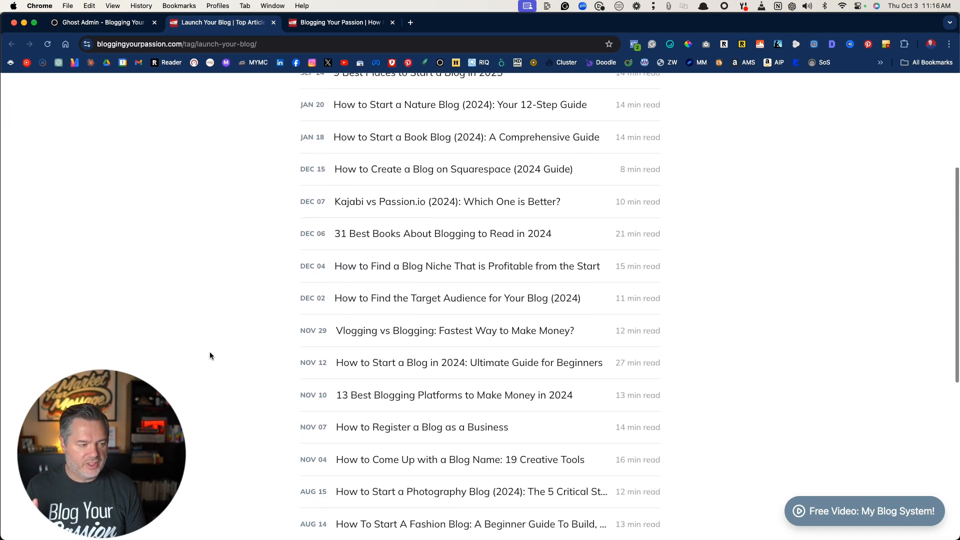
pyautogui.scroll(3)
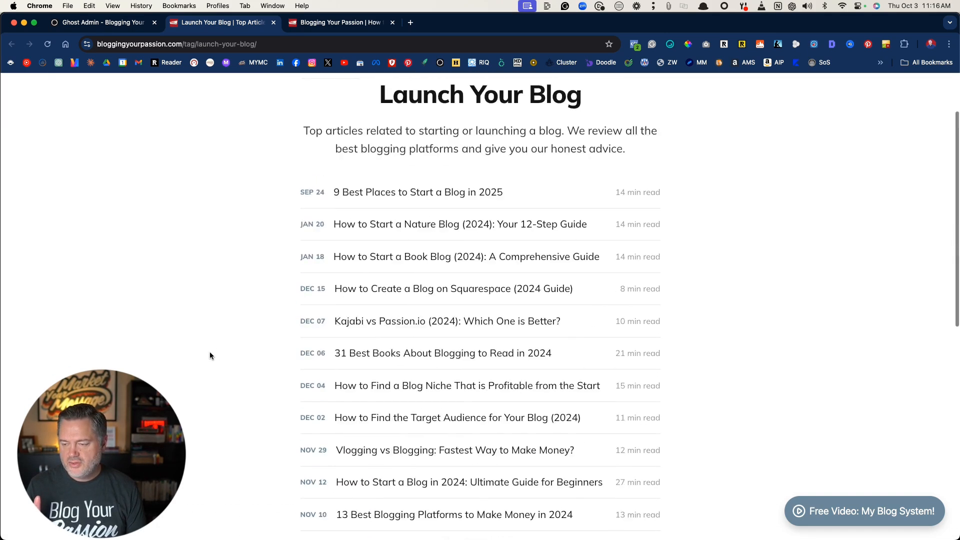
pyautogui.scroll(3)
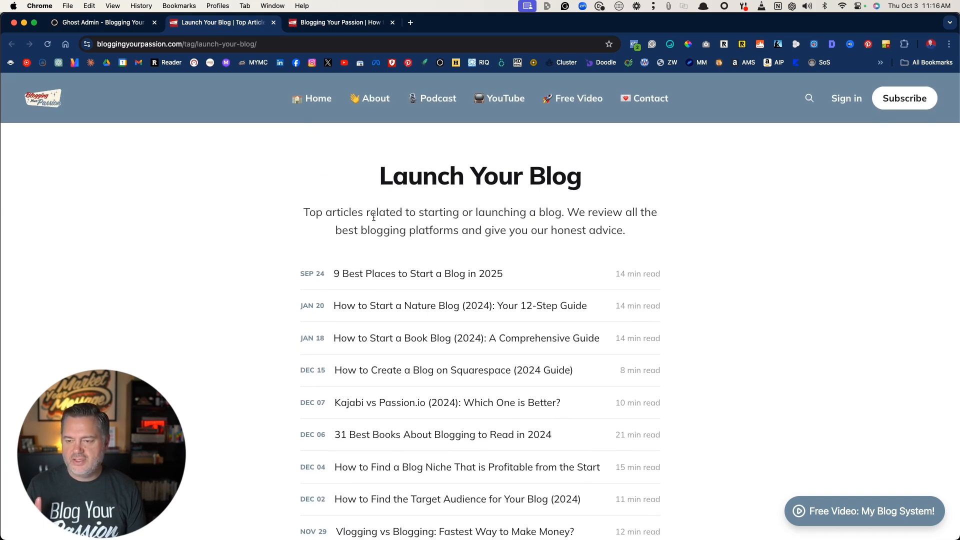
pyautogui.click(101, 23)
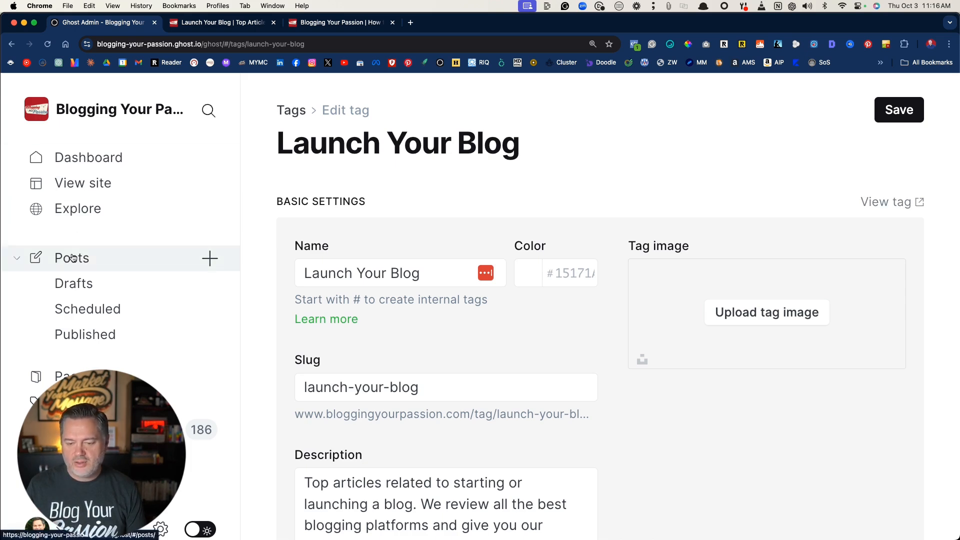
# Step: Reopen the draft's post settings and remove its Market Your Blog tag
pyautogui.click(71, 258)
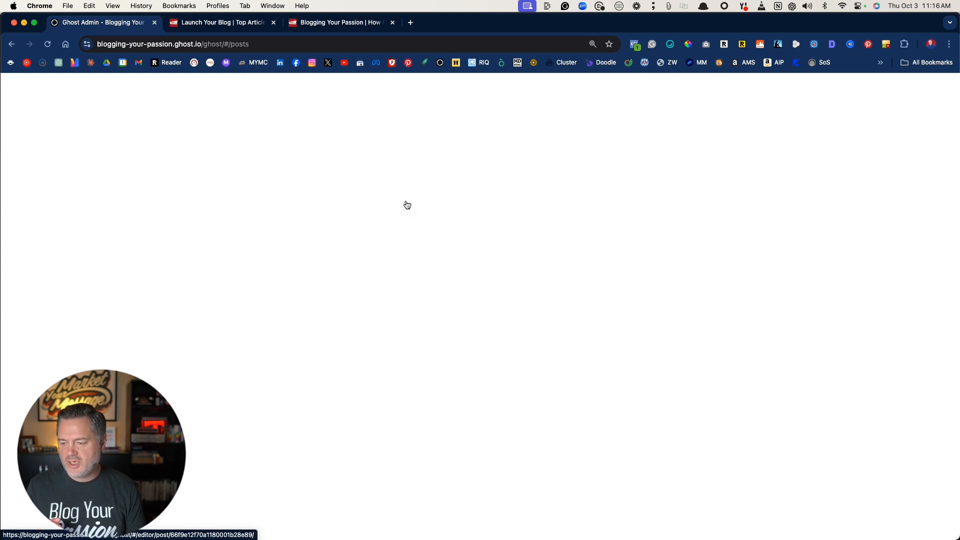
pyautogui.click(407, 205)
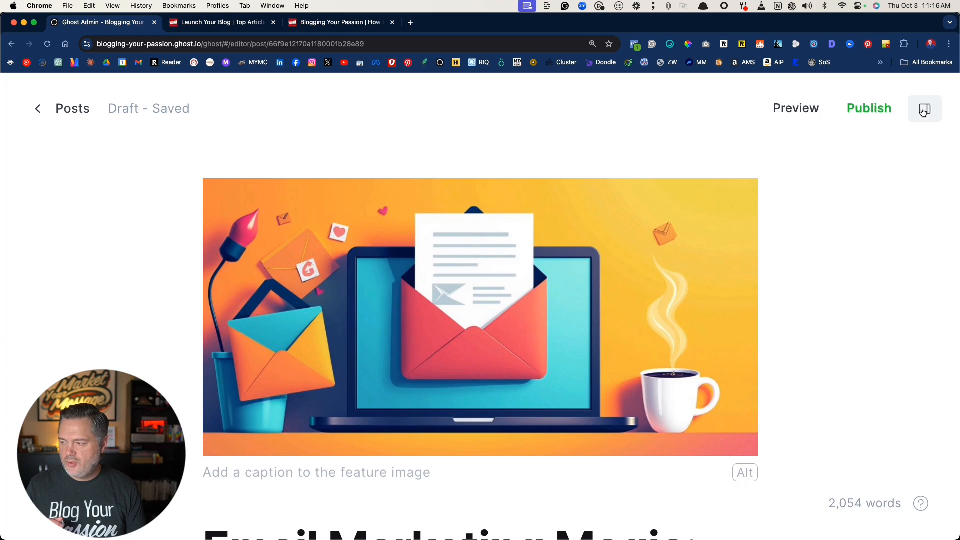
pyautogui.click(924, 109)
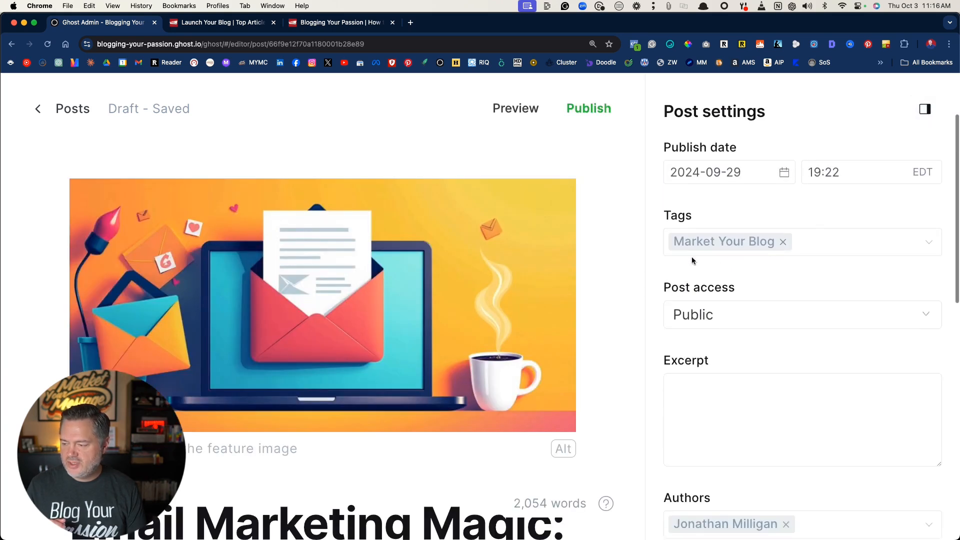
pyautogui.click(782, 241)
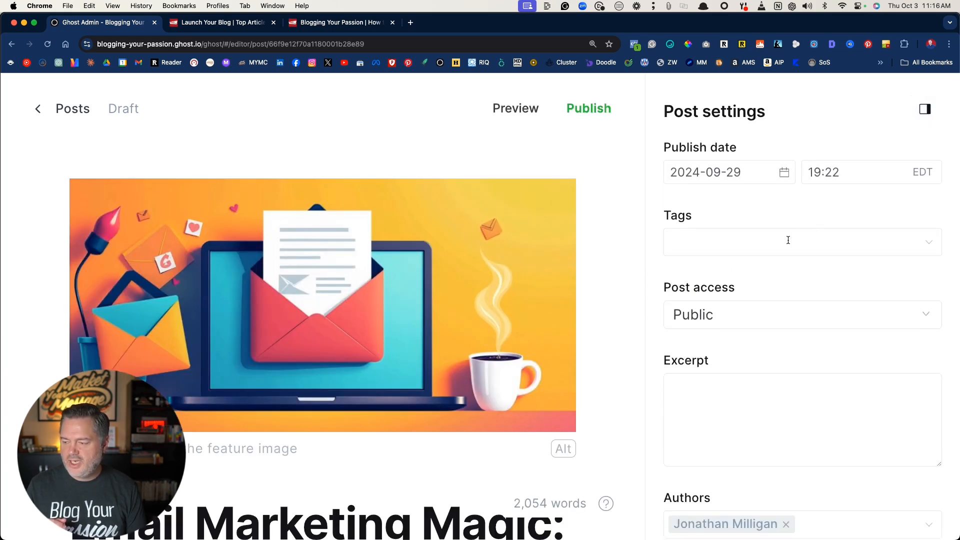
pyautogui.click(789, 241)
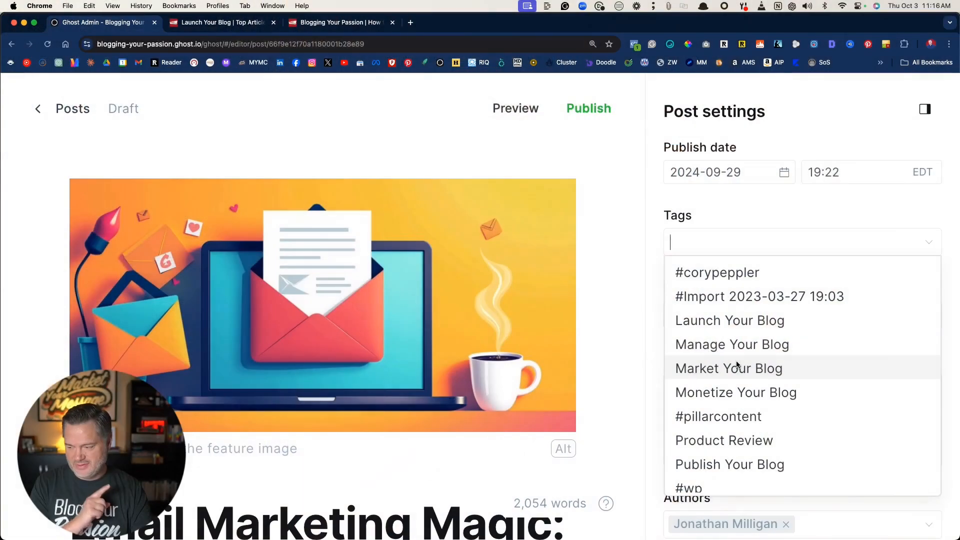
pyautogui.moveTo(729, 320)
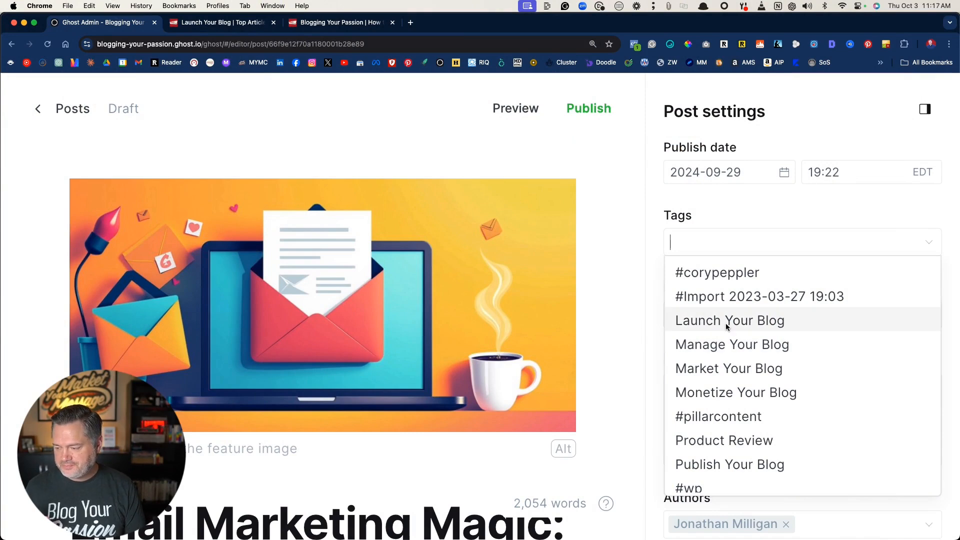
# Step: Assign Monetize Your Blog as the post's tag from the tag list
pyautogui.scroll(-3)
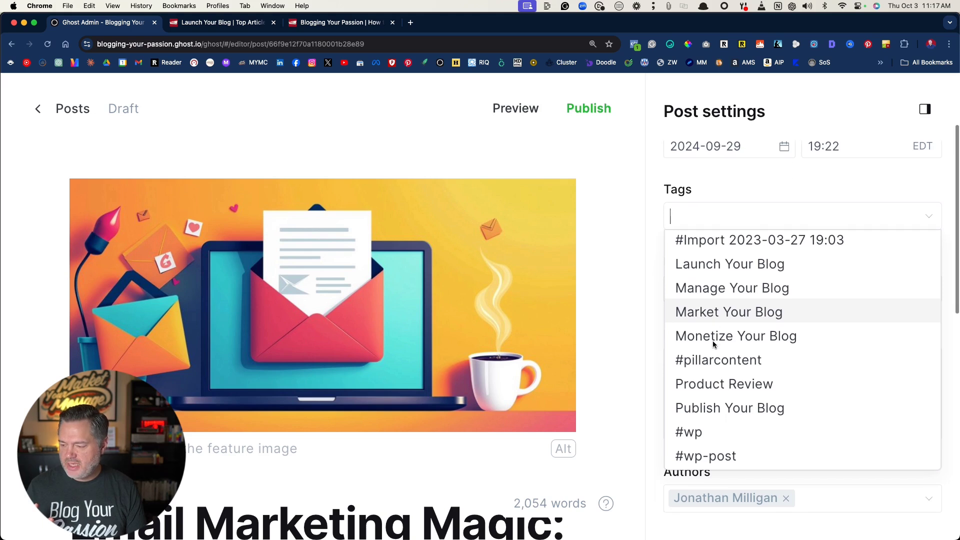
pyautogui.moveTo(710, 320)
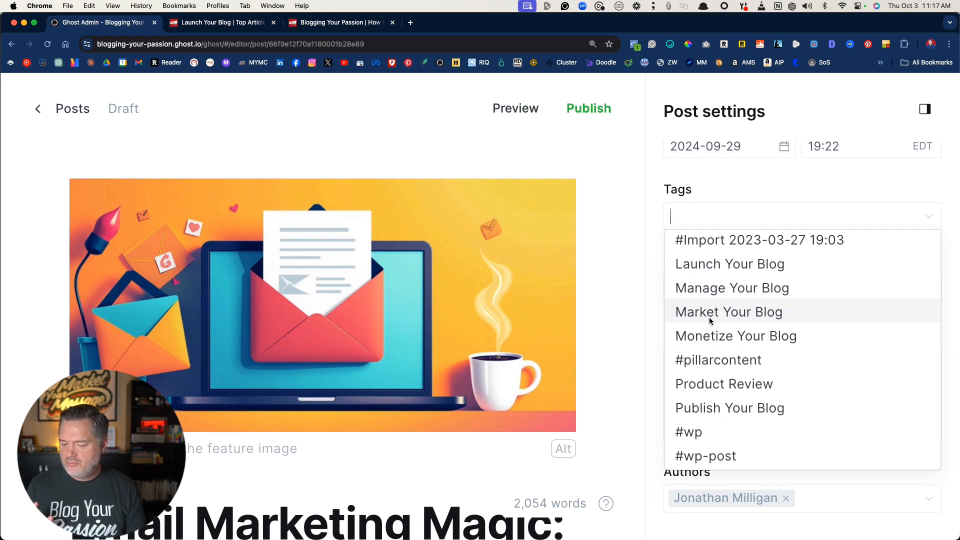
pyautogui.click(728, 311)
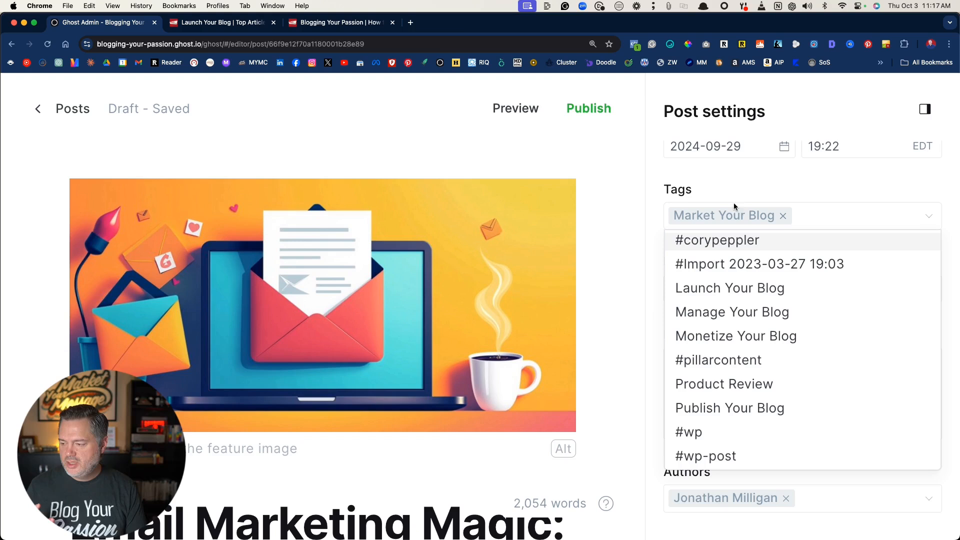
pyautogui.moveTo(736, 336)
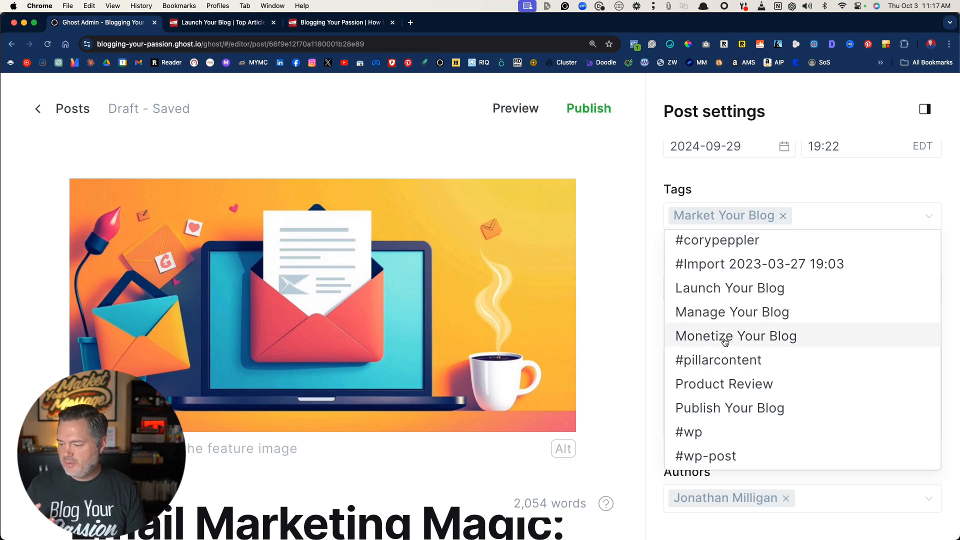
pyautogui.click(735, 335)
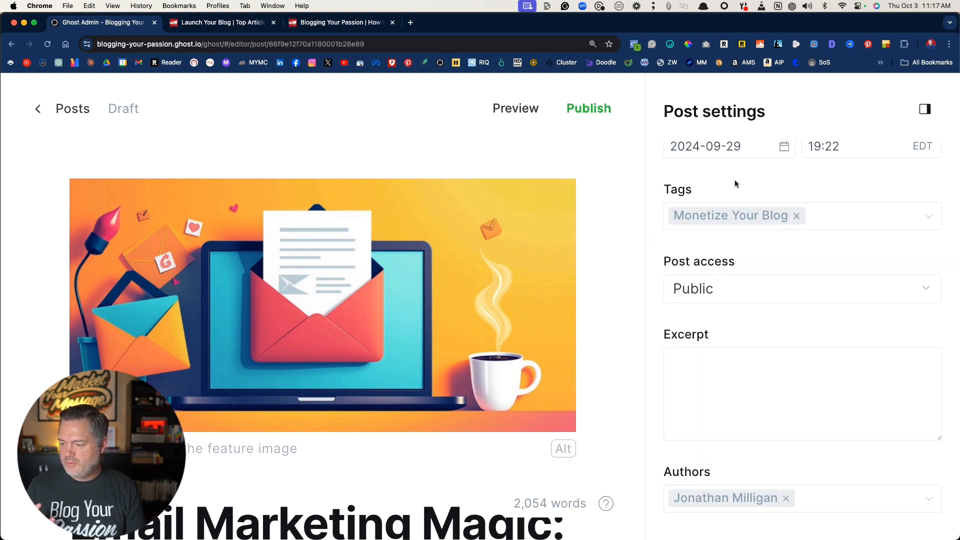
pyautogui.moveTo(717, 334)
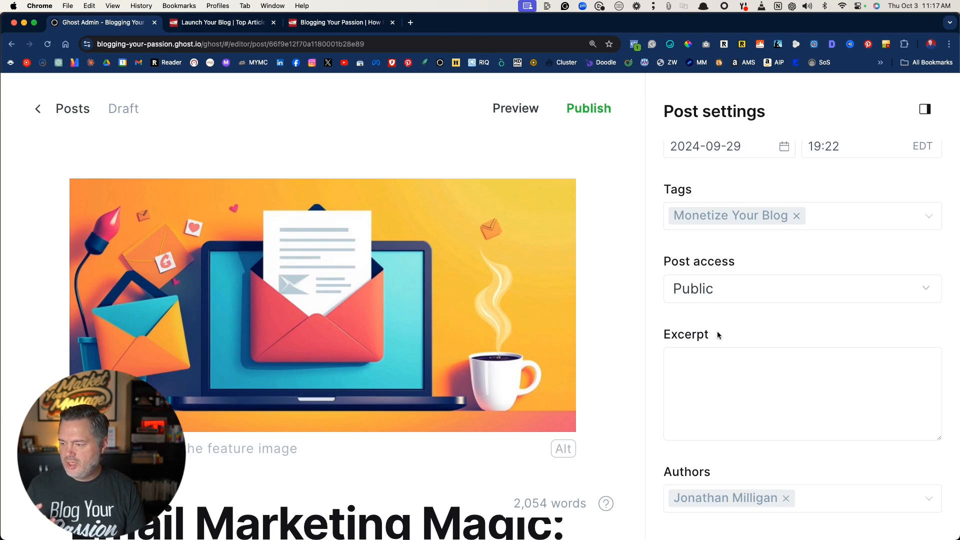
pyautogui.scroll(3)
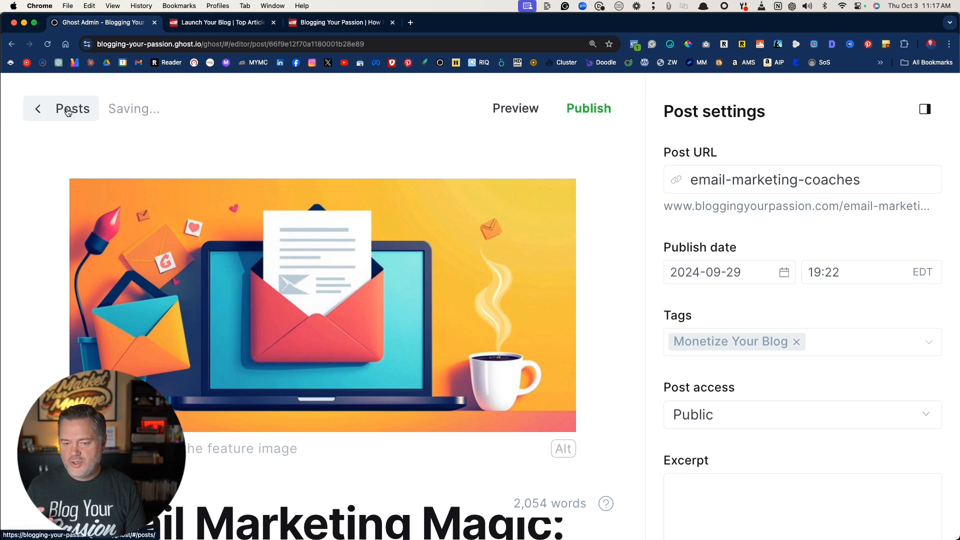
# Step: Leave the post editor and start a blank New tag form
pyautogui.click(61, 108)
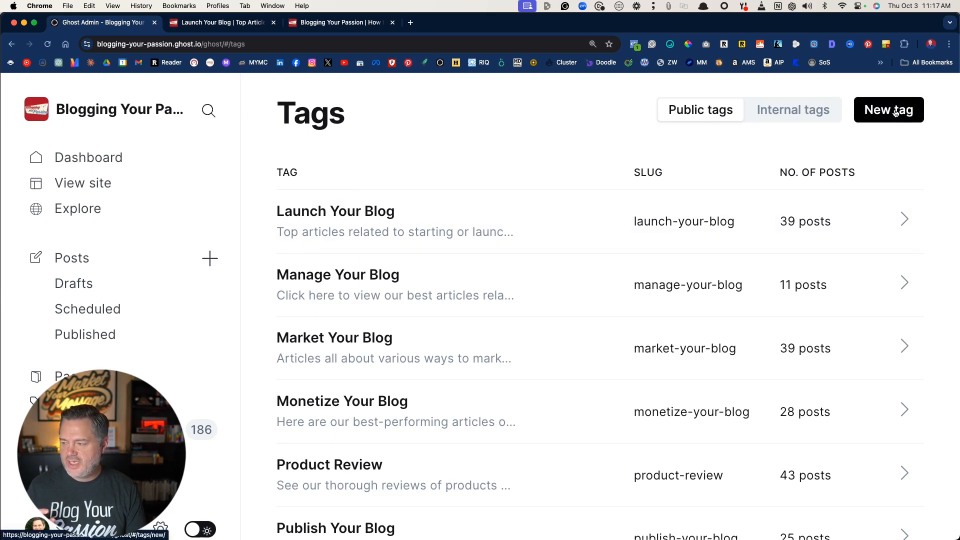
pyautogui.click(888, 110)
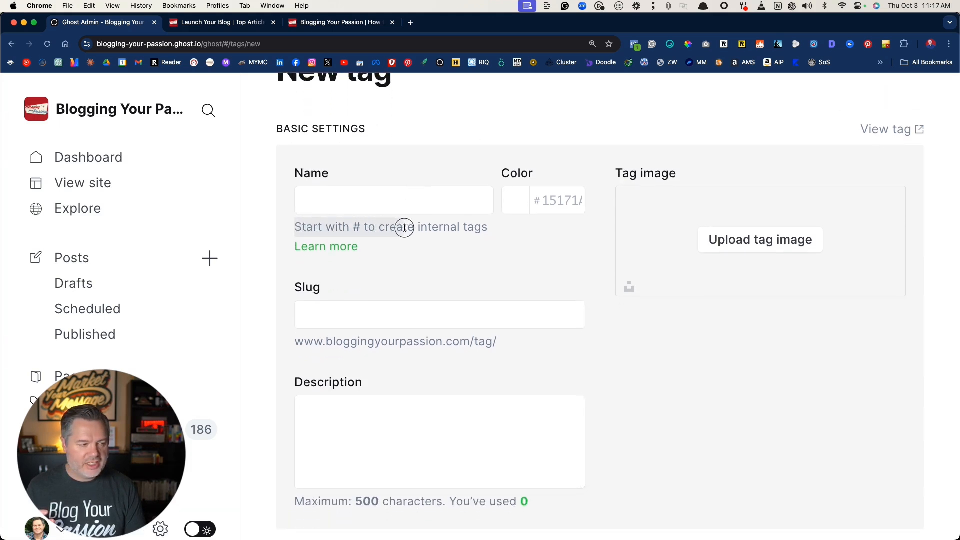
pyautogui.moveTo(470, 248)
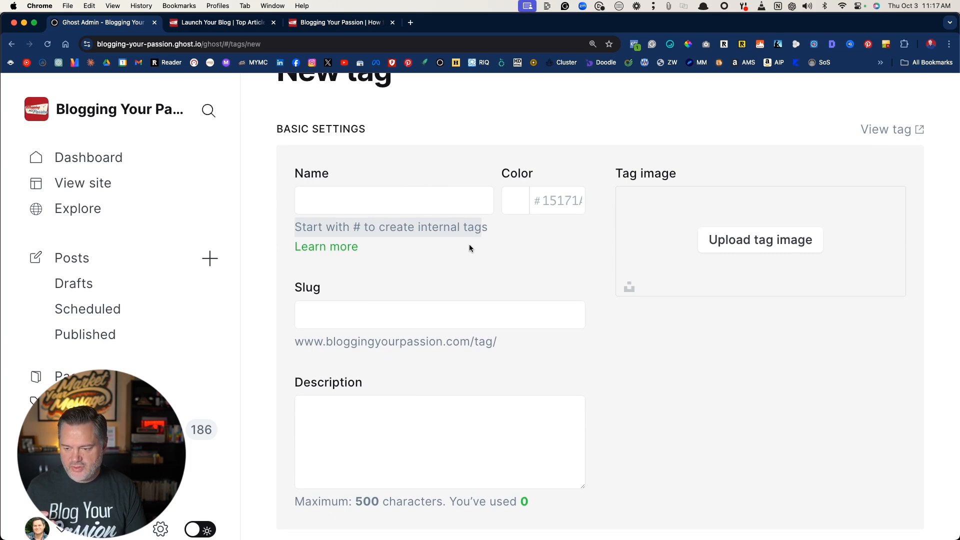
pyautogui.moveTo(325, 246)
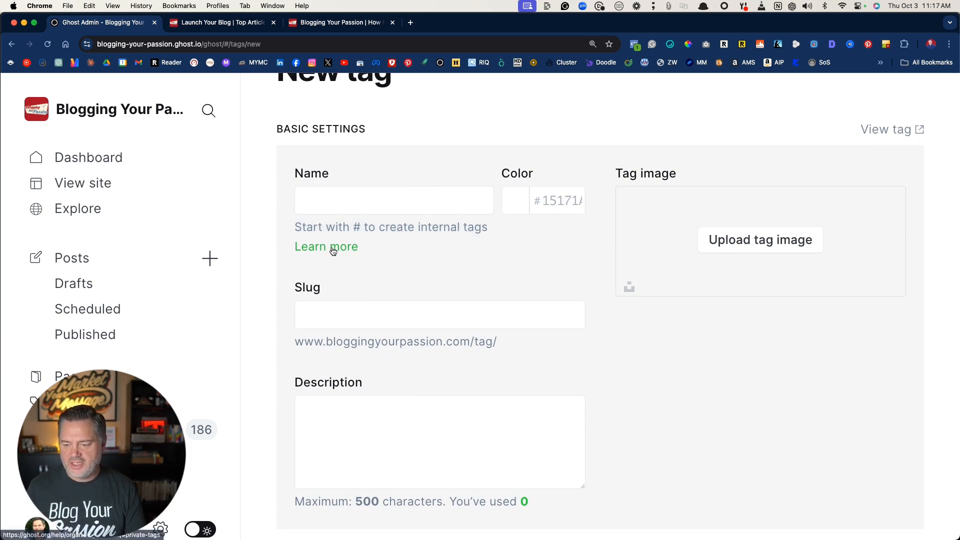
# Step: Read the Ghost manual's Learn more article on tags, then return to the new tag form
pyautogui.click(326, 246)
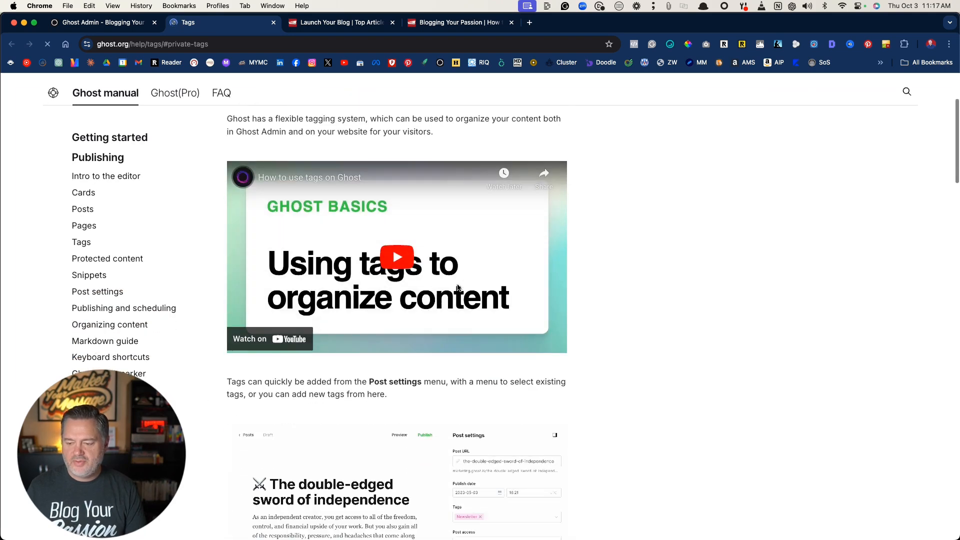
pyautogui.scroll(-3)
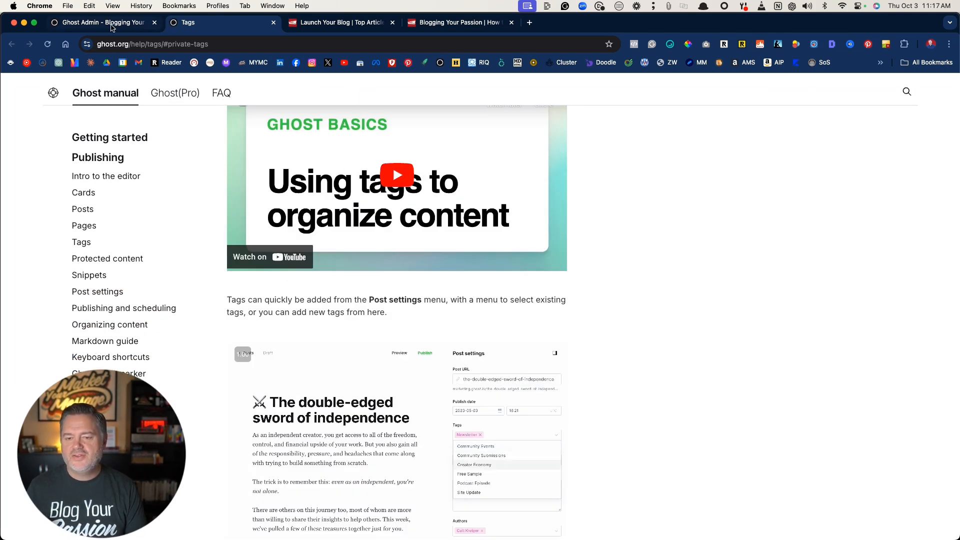
pyautogui.click(98, 22)
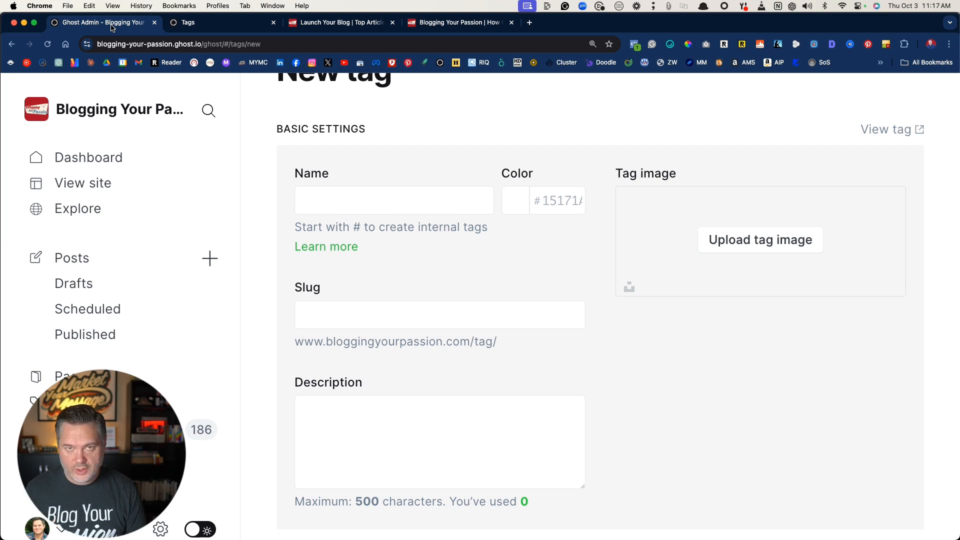
# Step: Go back from the empty new tag form and confirm Leave without saving
pyautogui.click(394, 200)
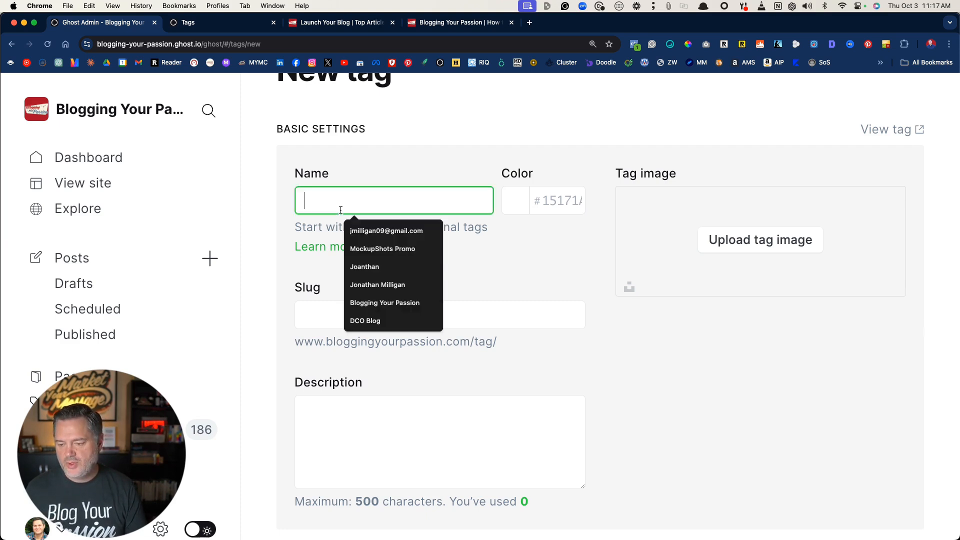
pyautogui.click(581, 232)
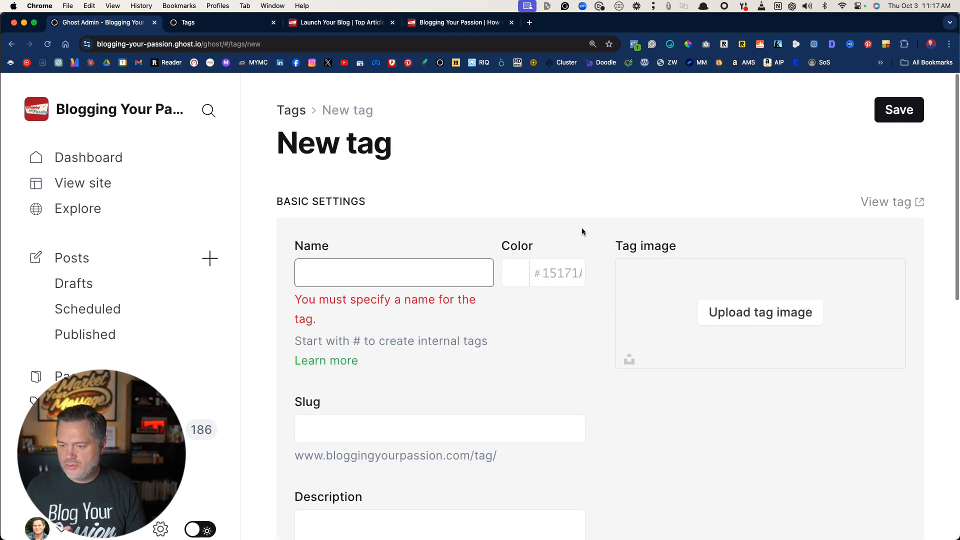
pyautogui.click(10, 44)
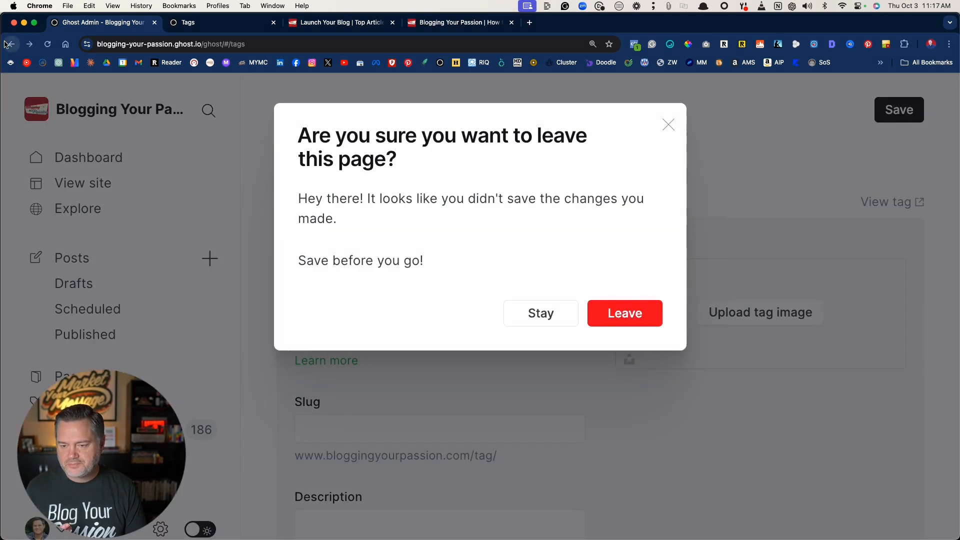
pyautogui.click(624, 313)
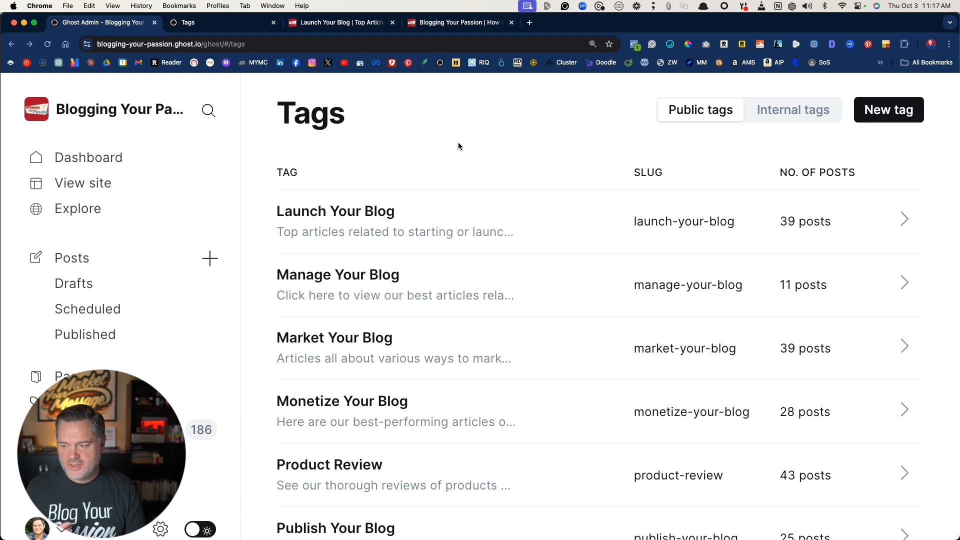
# Step: Show internal tags such as #corypeppler, #pillarcontent and #wp
pyautogui.click(793, 109)
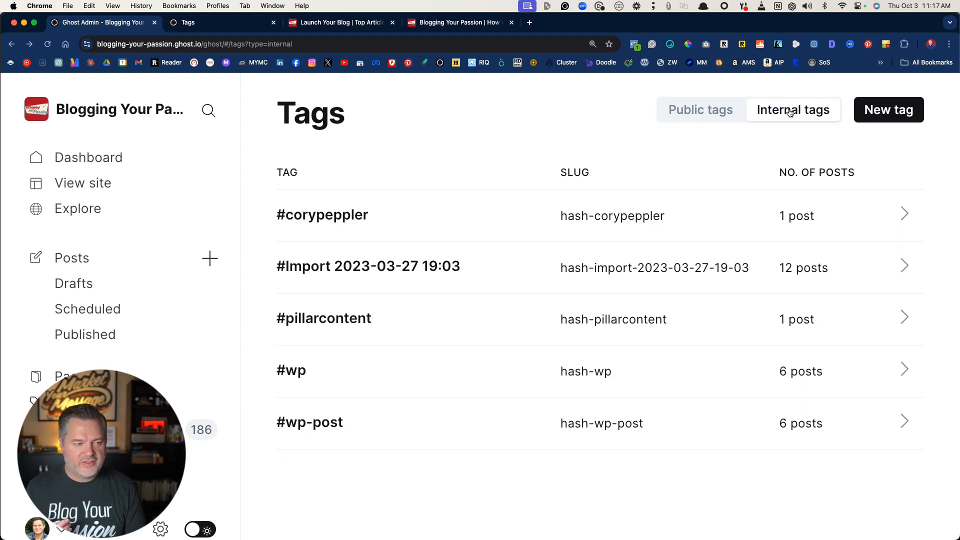
pyautogui.moveTo(476, 273)
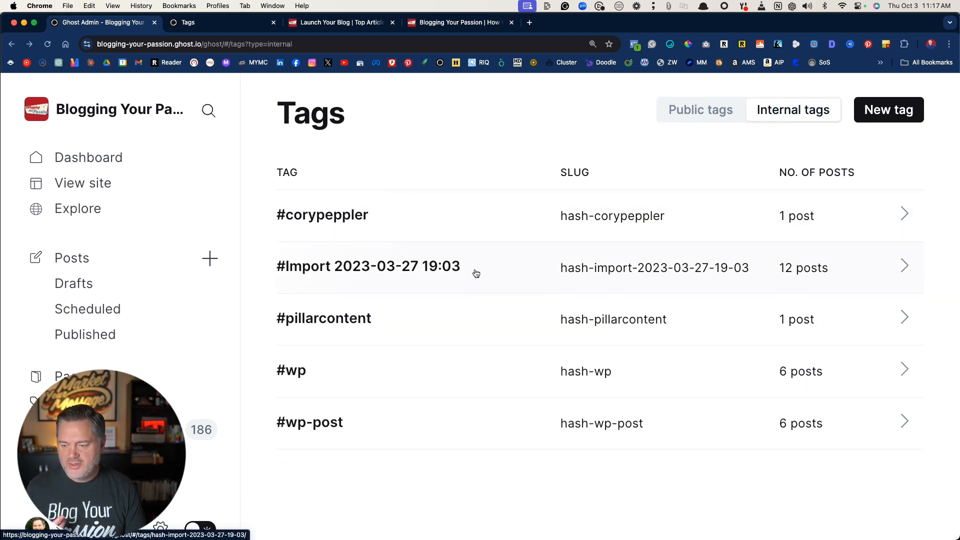
pyautogui.moveTo(283, 271)
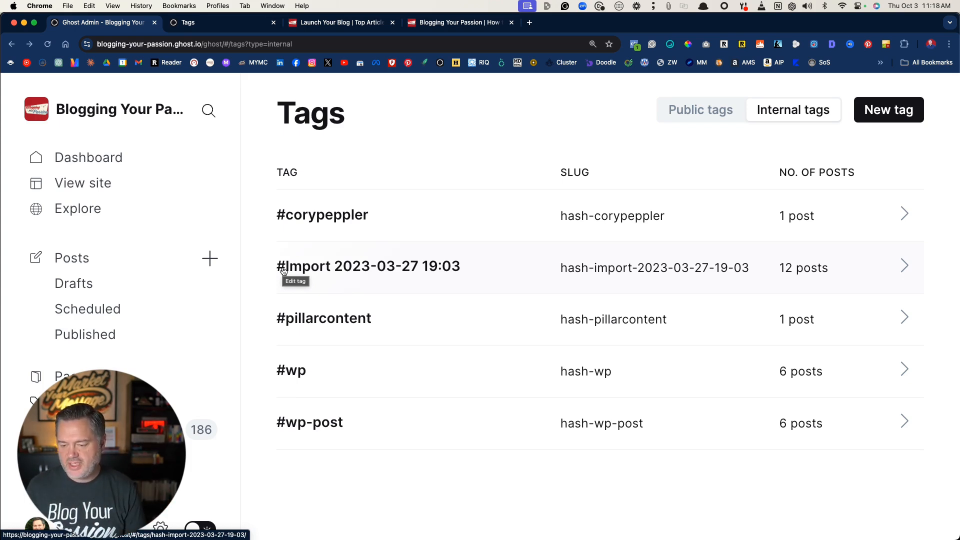
pyautogui.moveTo(280, 322)
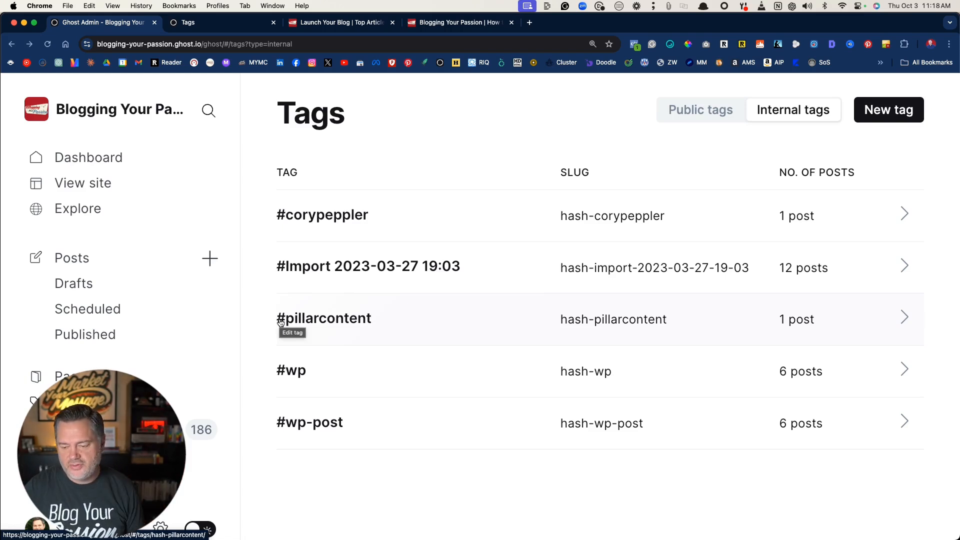
pyautogui.moveTo(297, 215)
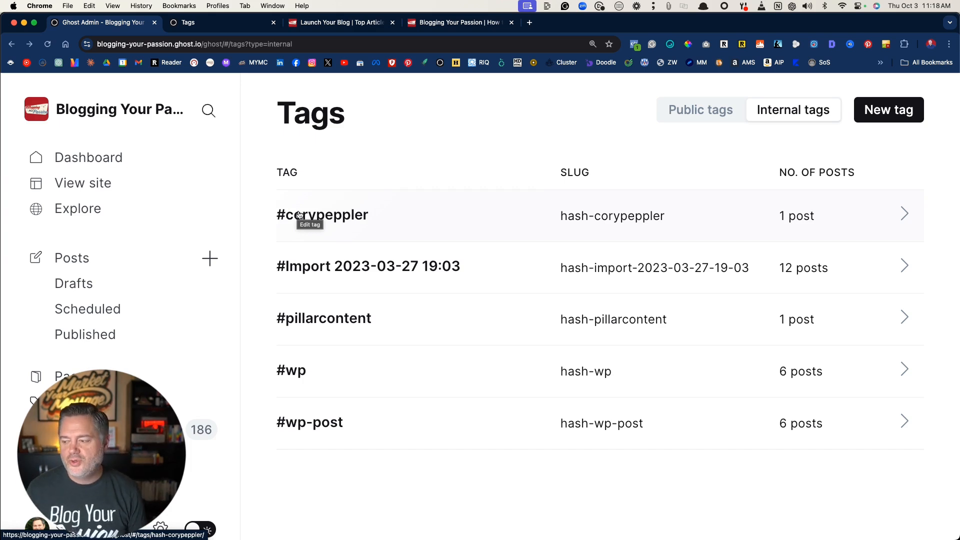
pyautogui.moveTo(355, 215)
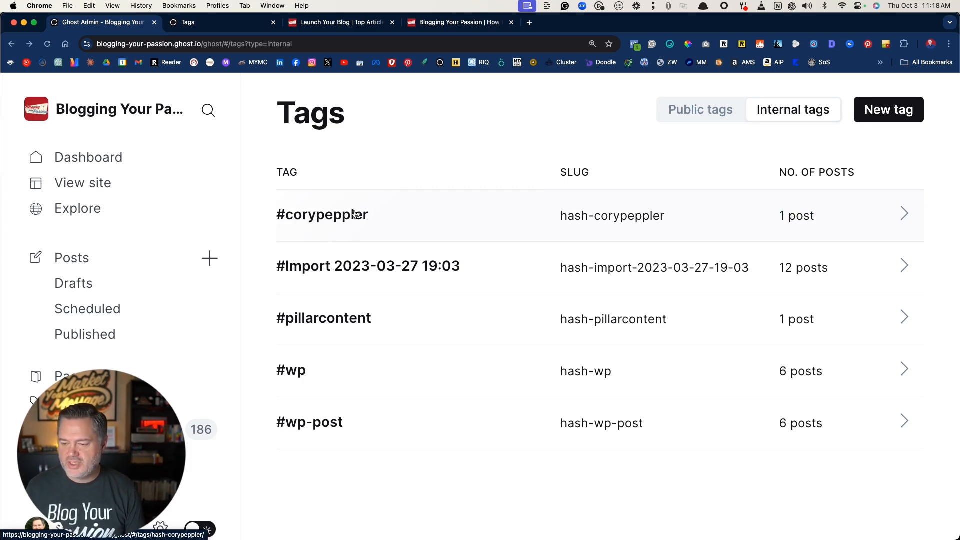
pyautogui.moveTo(797, 216)
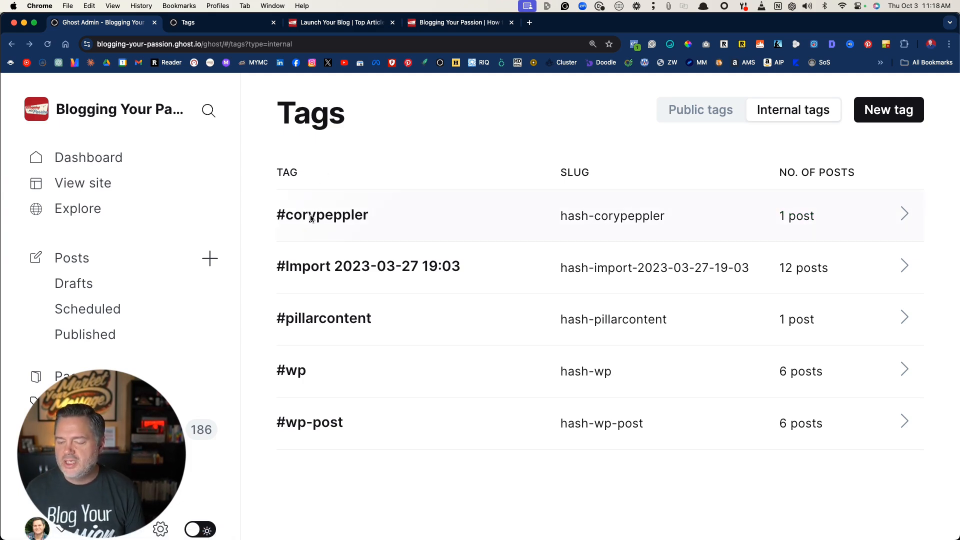
pyautogui.moveTo(321, 422)
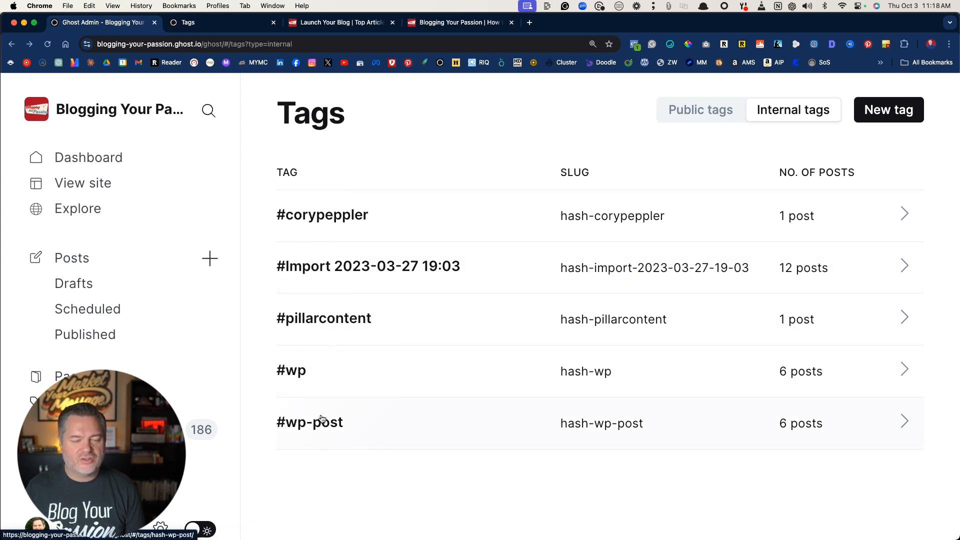
pyautogui.moveTo(535, 170)
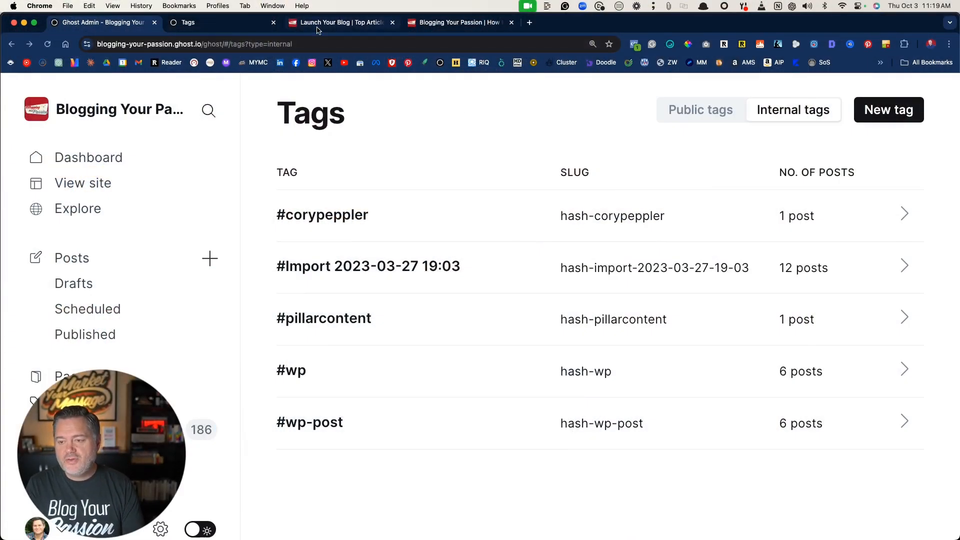
pyautogui.click(335, 22)
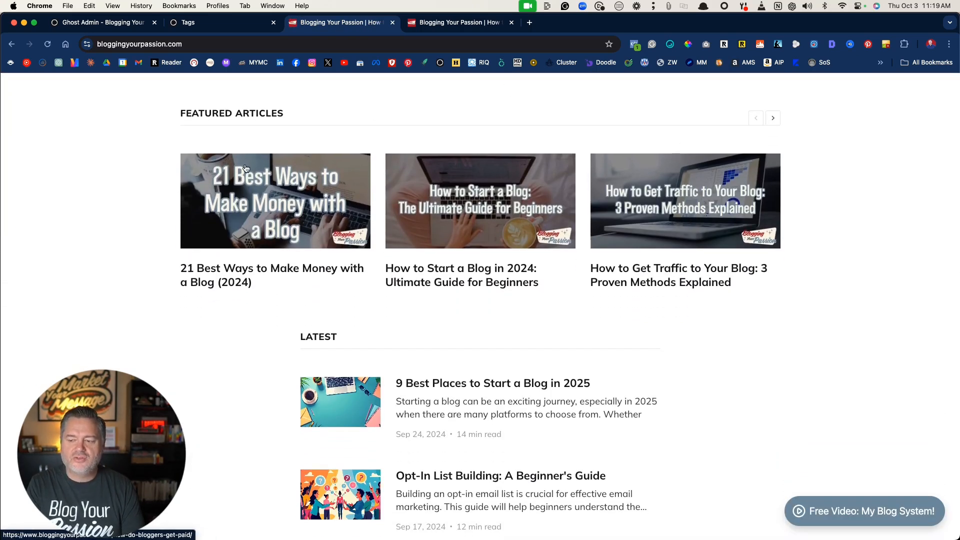
pyautogui.moveTo(419, 213)
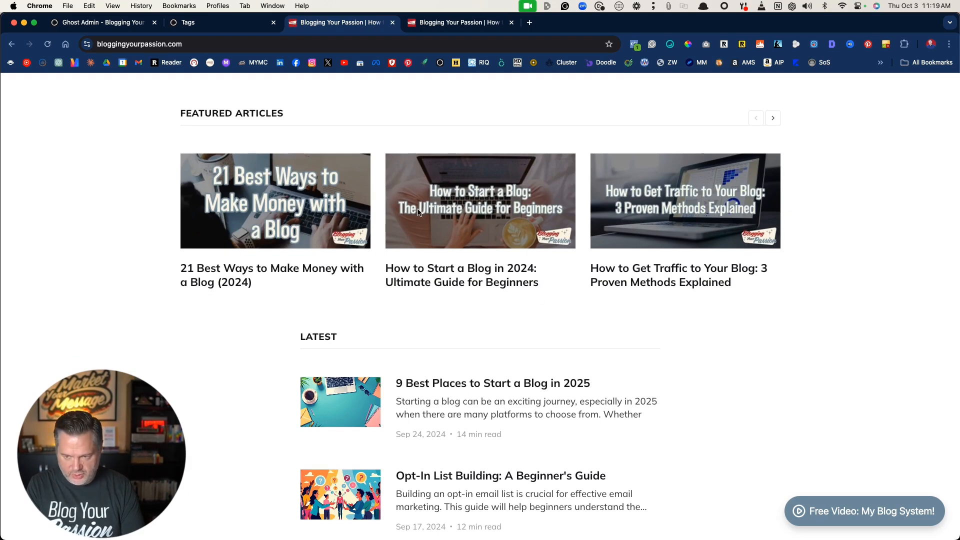
pyautogui.scroll(3)
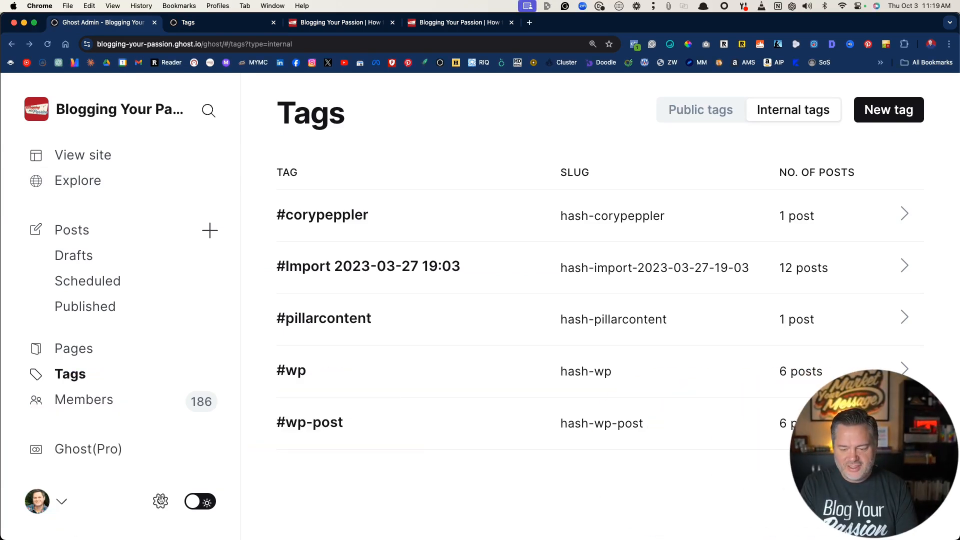
# Step: Reach the homepage section of the Design & branding customizer from site settings
pyautogui.click(160, 501)
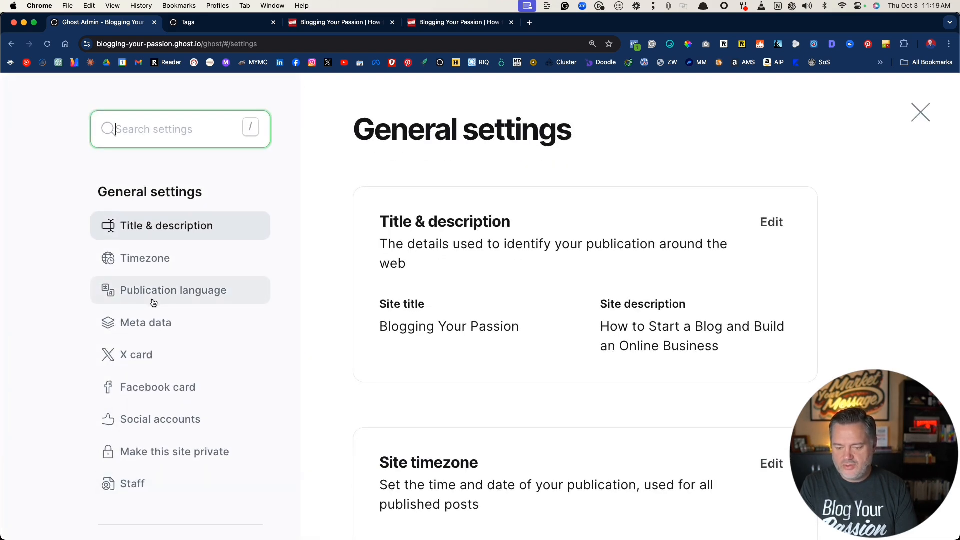
pyautogui.scroll(-3)
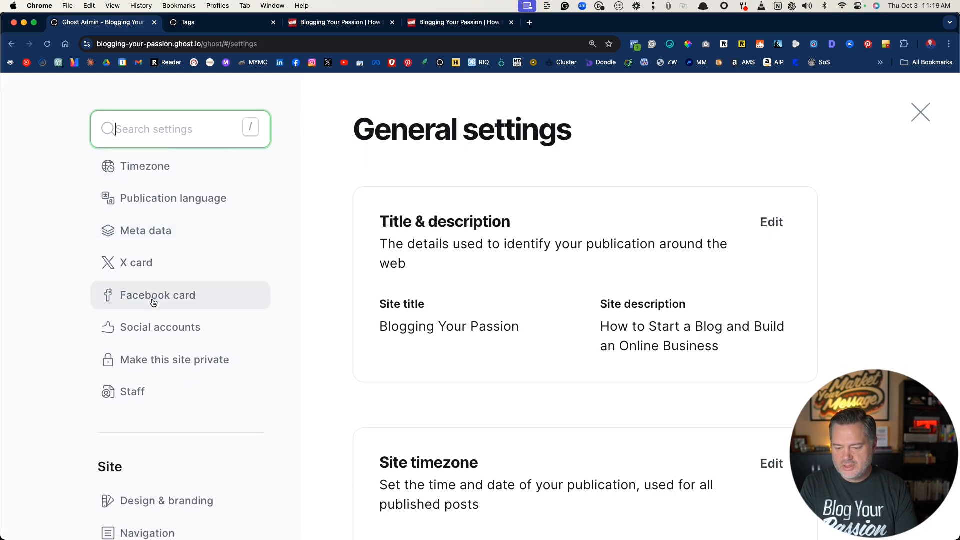
pyautogui.scroll(-3)
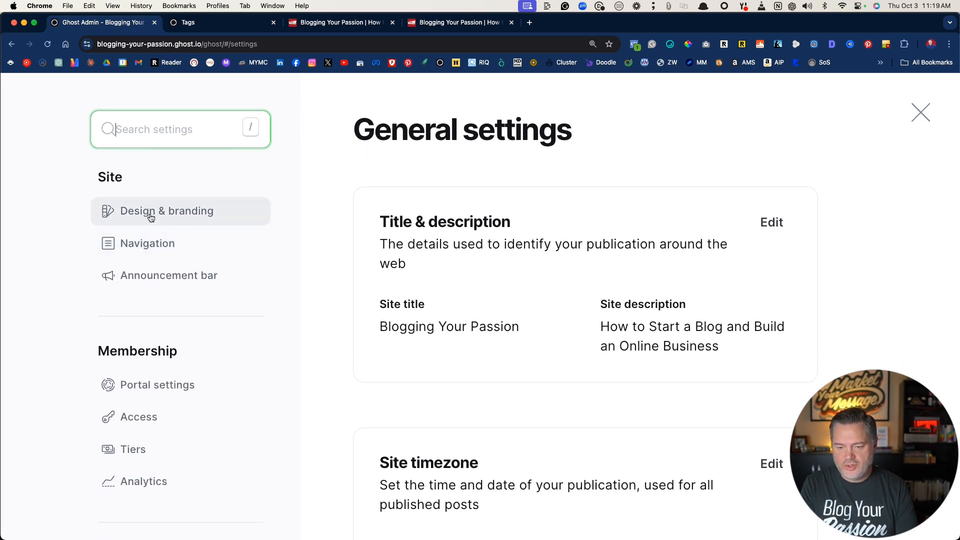
pyautogui.click(167, 215)
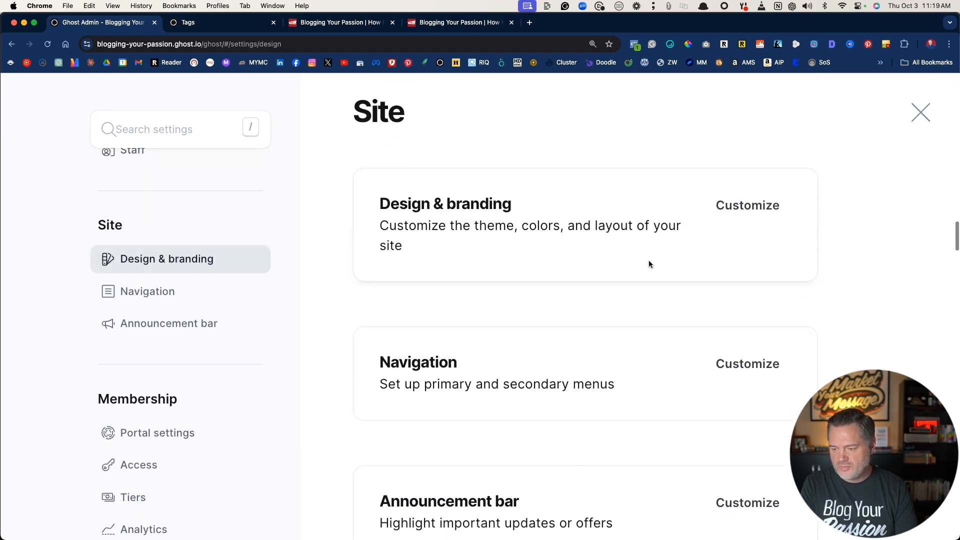
pyautogui.click(746, 205)
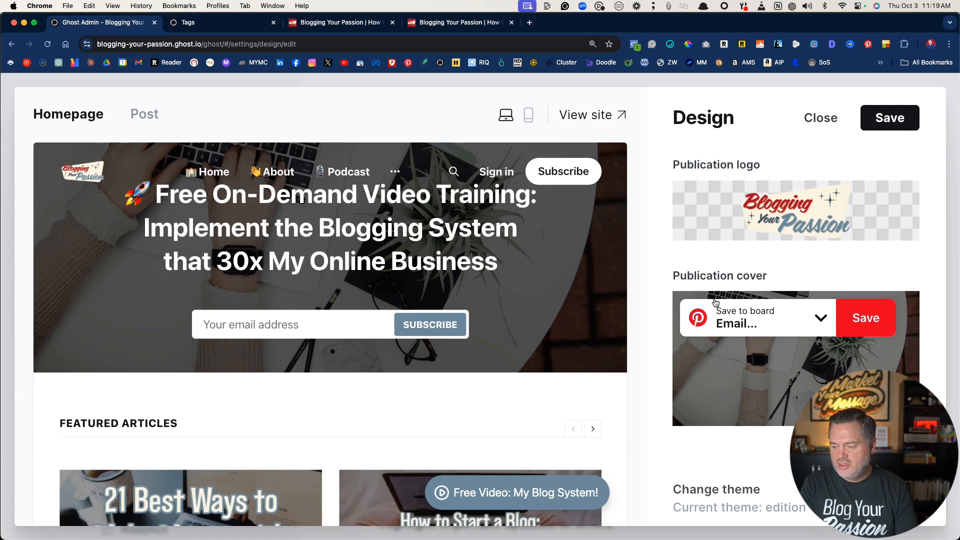
pyautogui.scroll(-3)
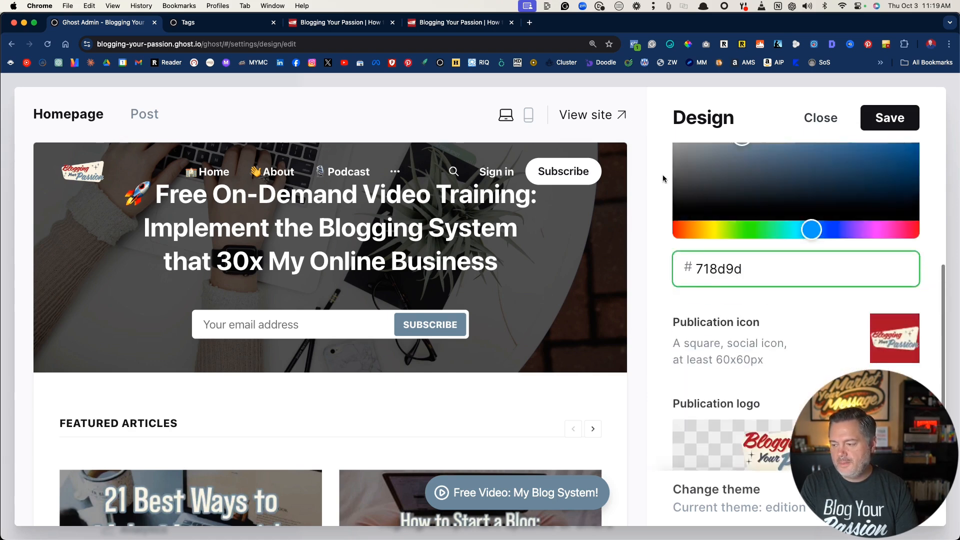
pyautogui.scroll(3)
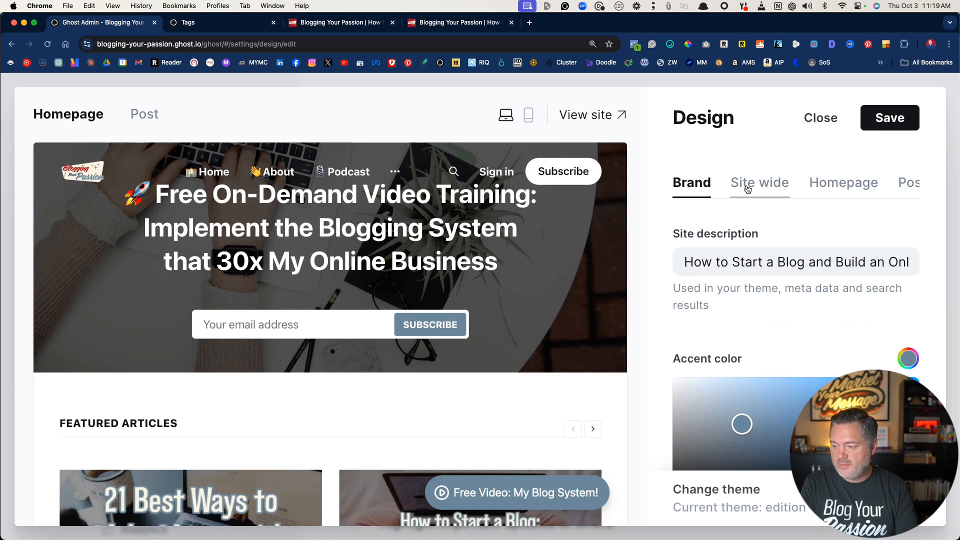
pyautogui.click(759, 182)
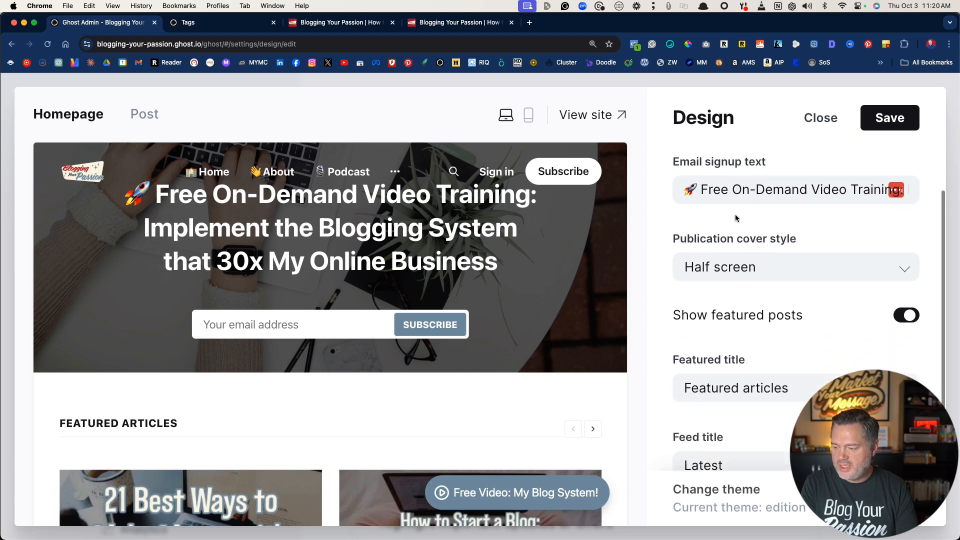
pyautogui.scroll(-3)
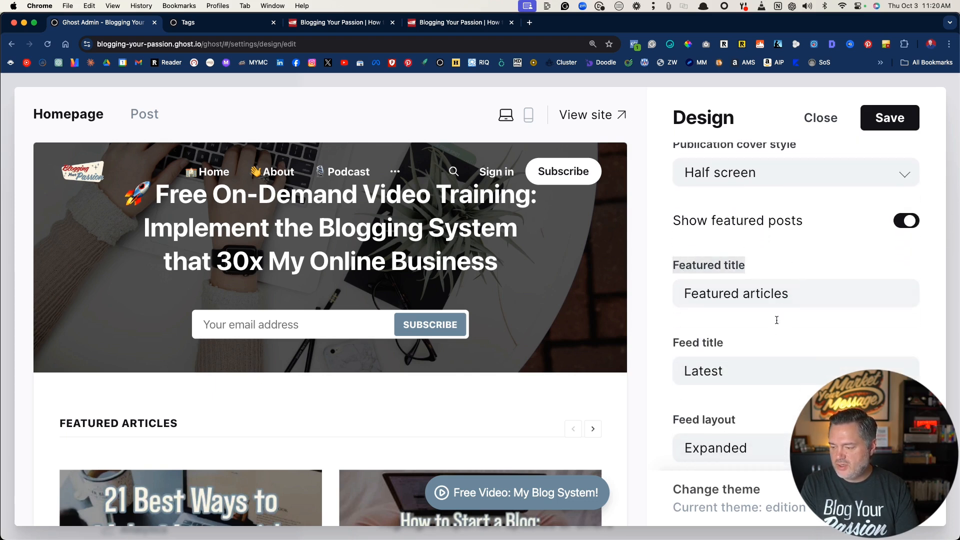
# Step: Change the Feed title to 'Latest Articles' so the preview shows the renamed section
pyautogui.click(794, 370)
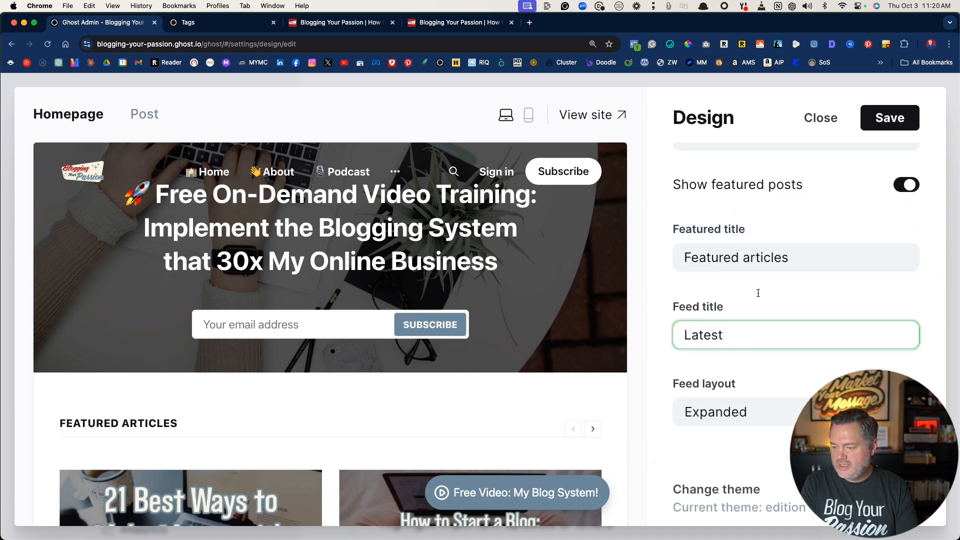
pyautogui.scroll(-3)
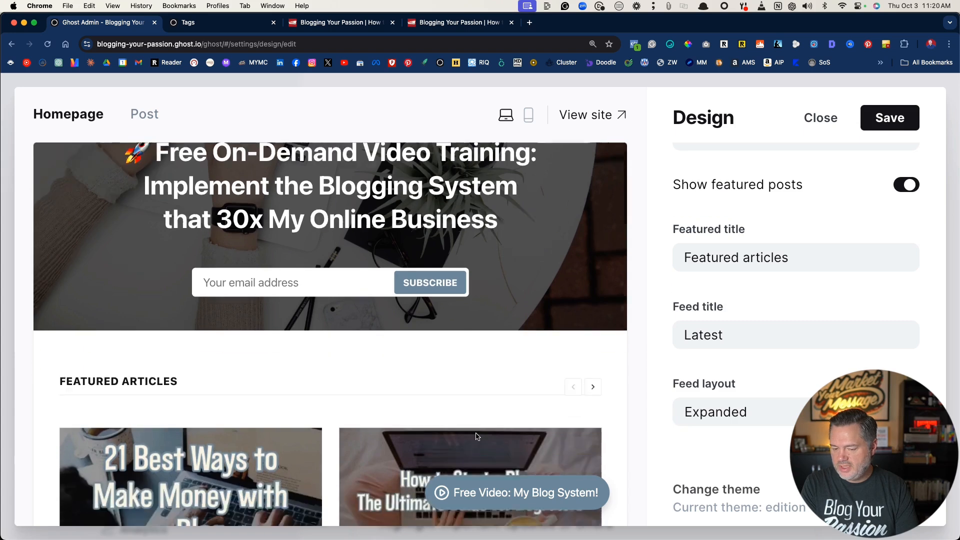
pyautogui.scroll(-3)
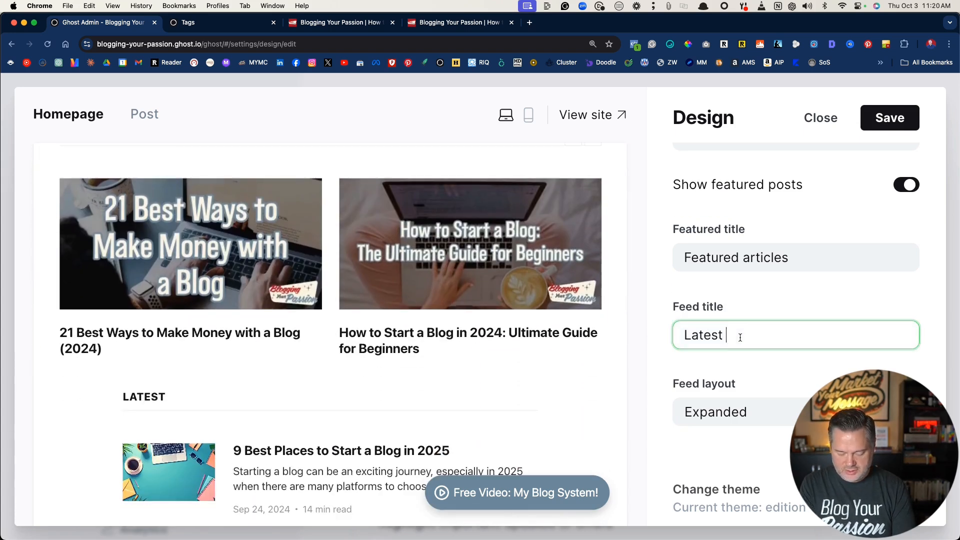
pyautogui.write('Articles')
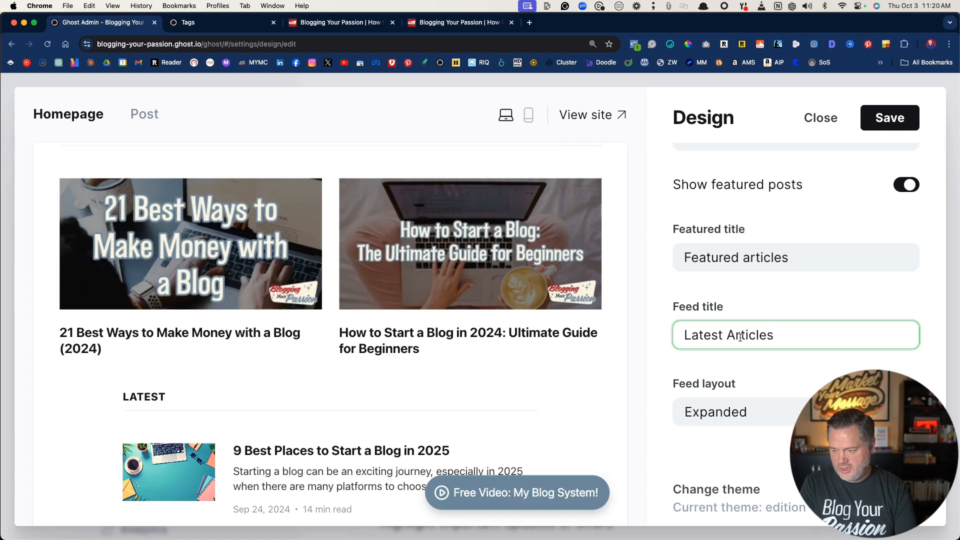
pyautogui.click(888, 118)
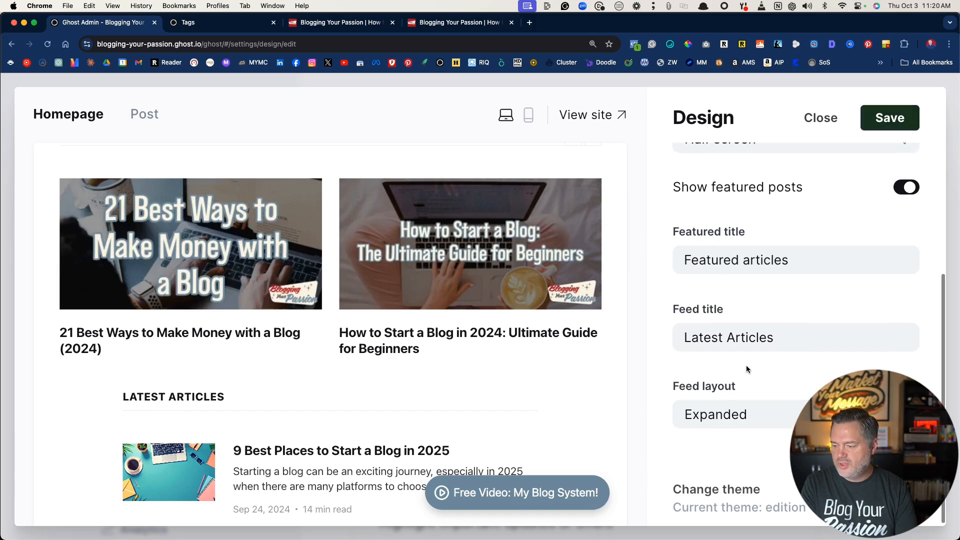
pyautogui.scroll(3)
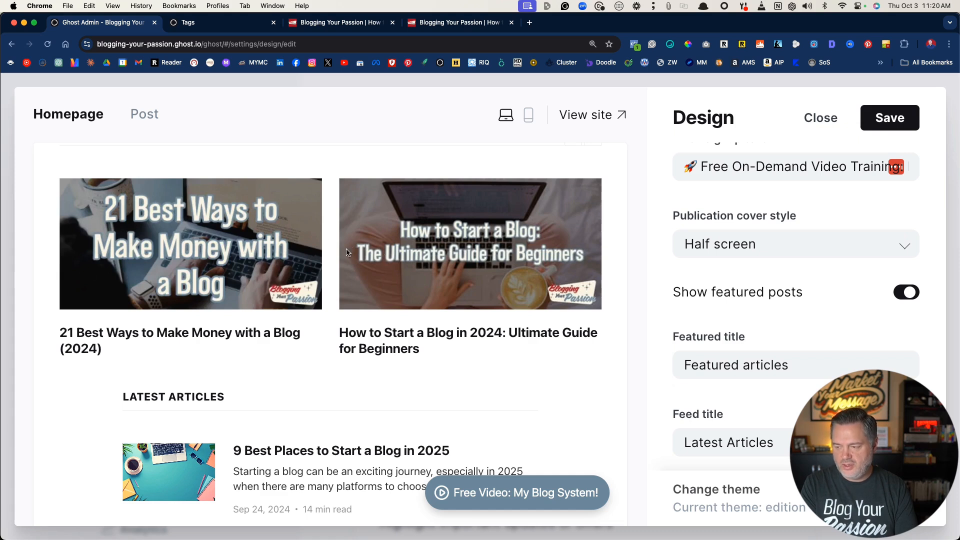
pyautogui.scroll(-3)
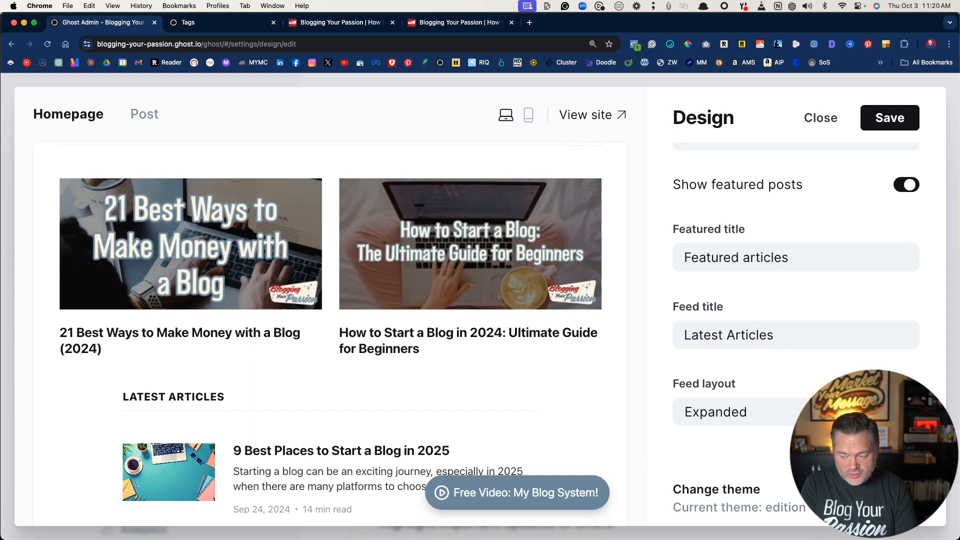
pyautogui.moveTo(382, 326)
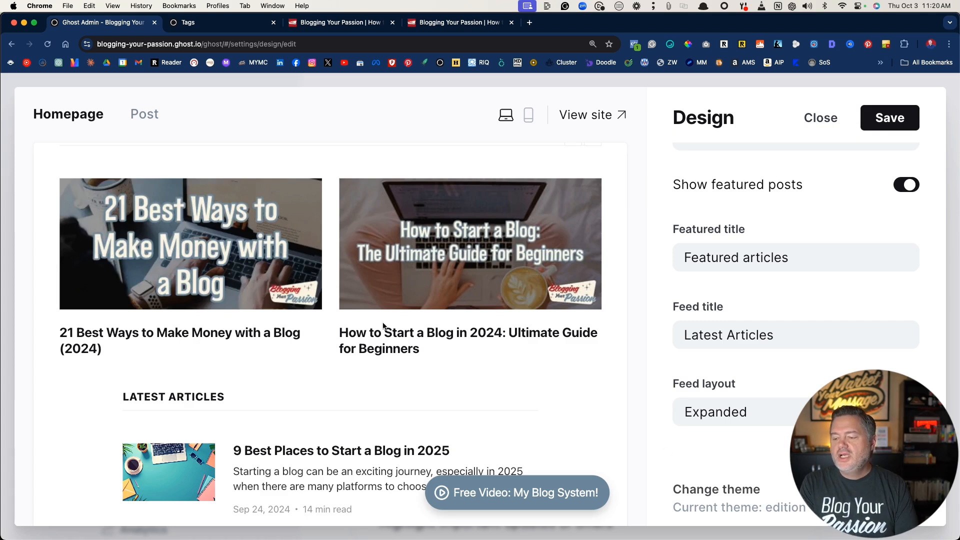
pyautogui.moveTo(820, 118)
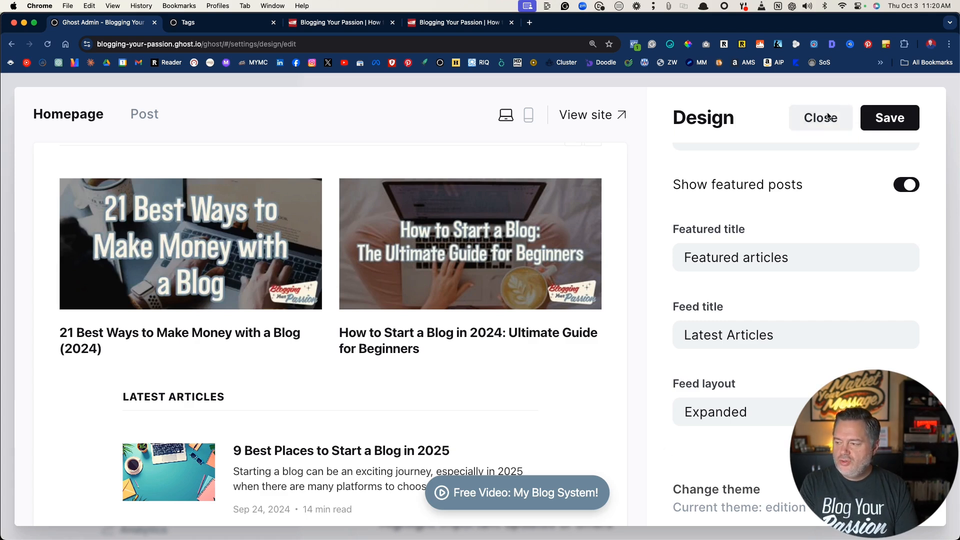
pyautogui.moveTo(889, 117)
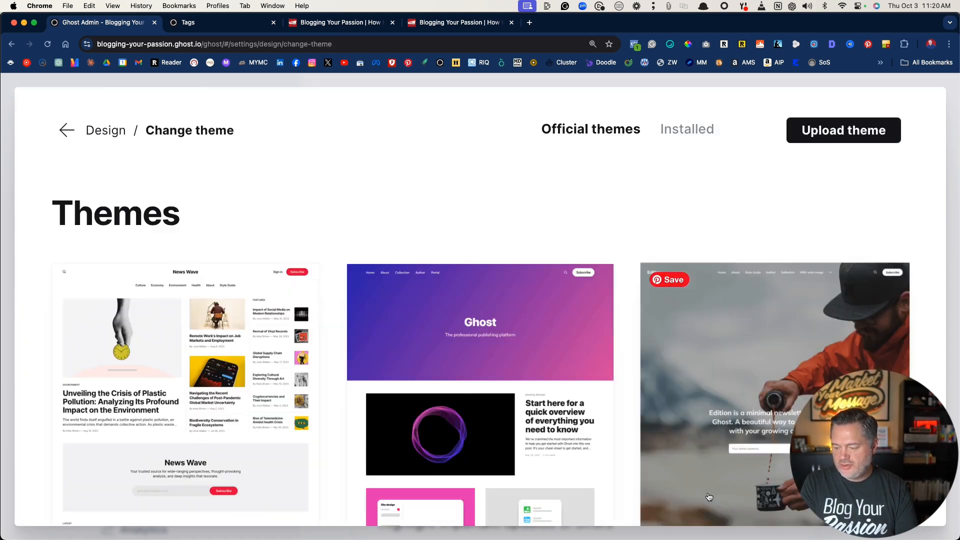
pyautogui.scroll(-3)
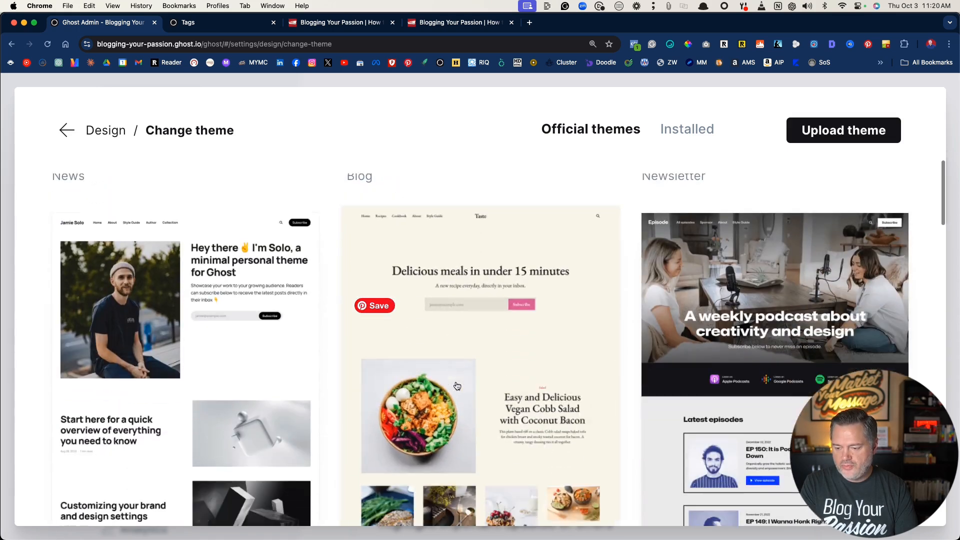
pyautogui.scroll(-3)
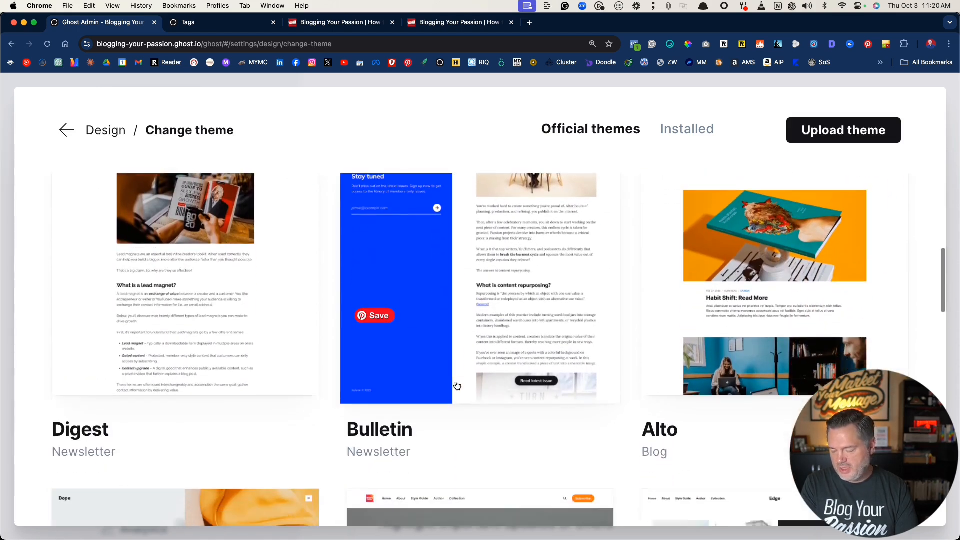
pyautogui.scroll(-3)
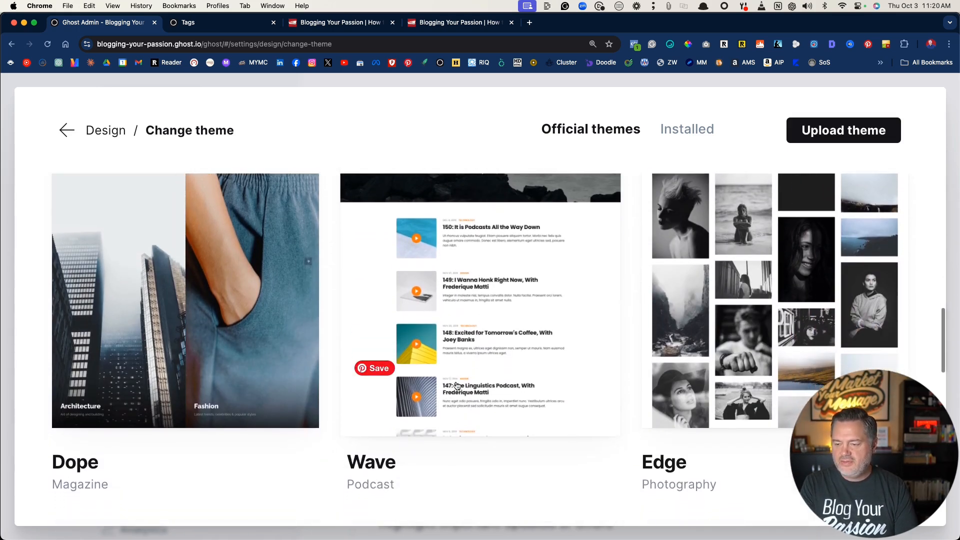
pyautogui.scroll(-3)
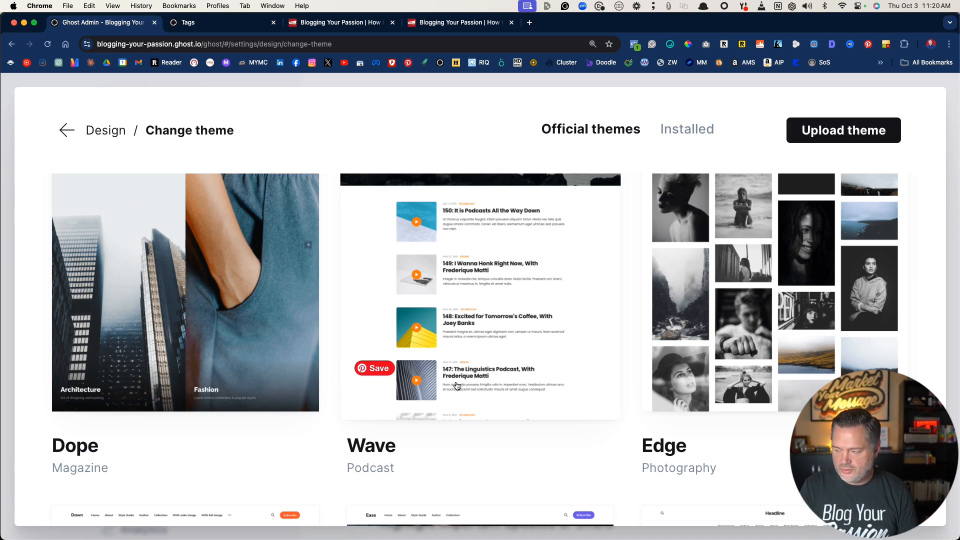
pyautogui.moveTo(393, 115)
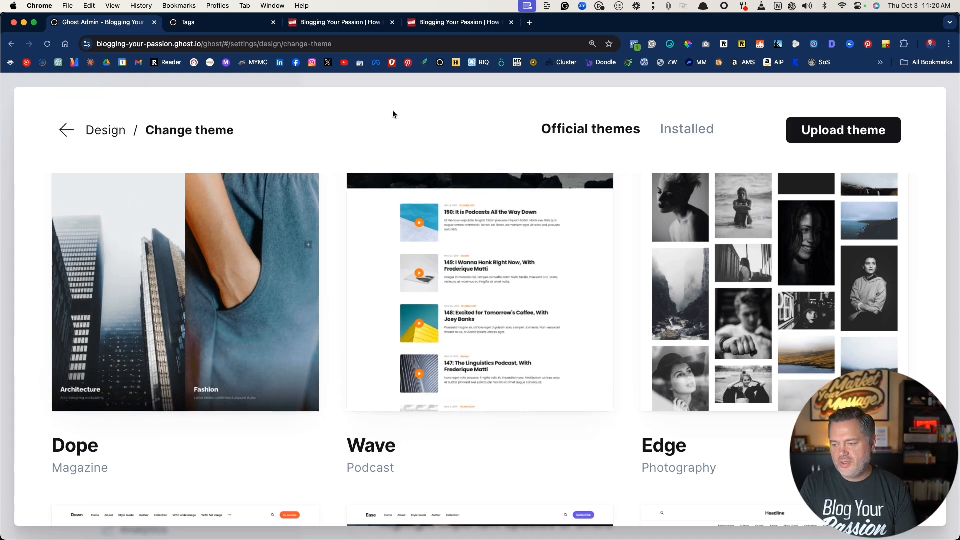
pyautogui.click(66, 130)
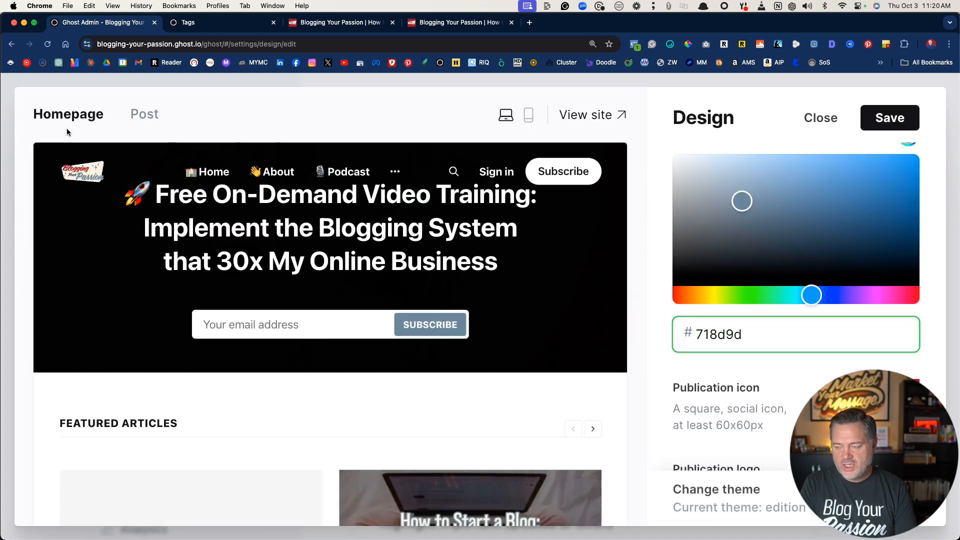
# Step: Save and close the design settings, then bring up the Navigation editor listing Home to Contact
pyautogui.click(889, 117)
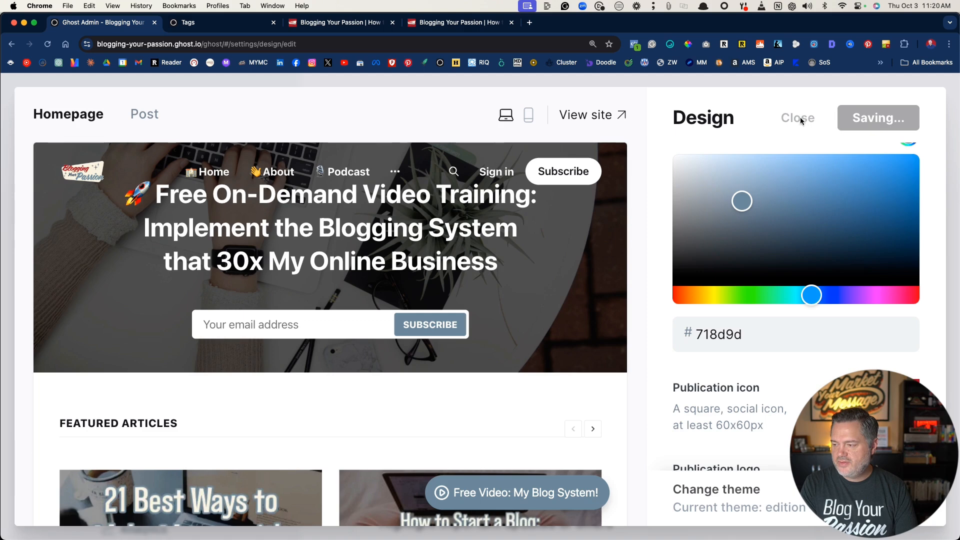
pyautogui.click(796, 118)
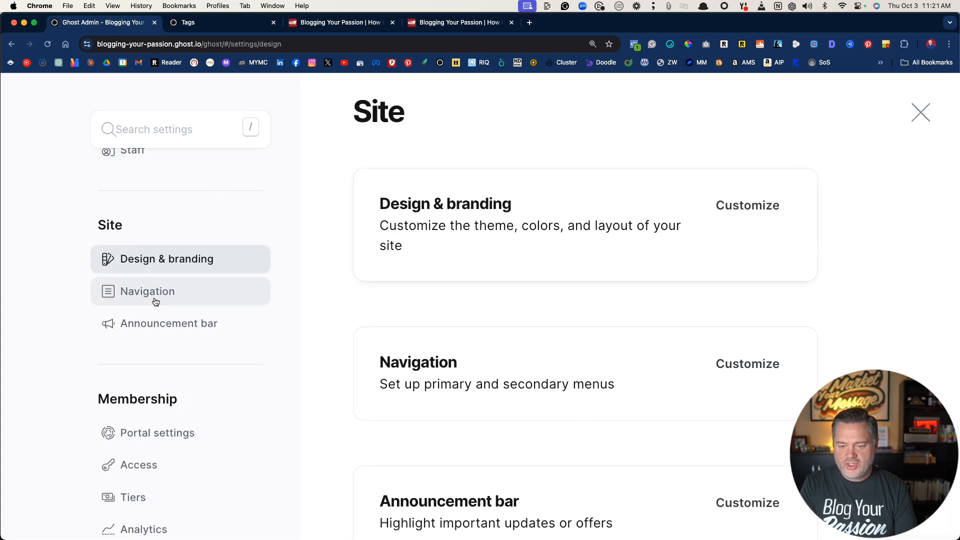
pyautogui.click(147, 291)
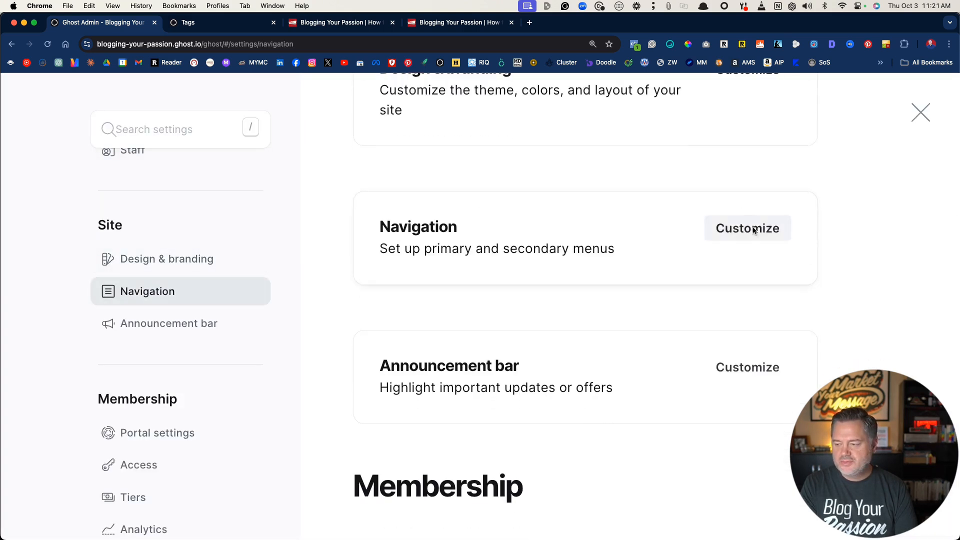
pyautogui.click(746, 228)
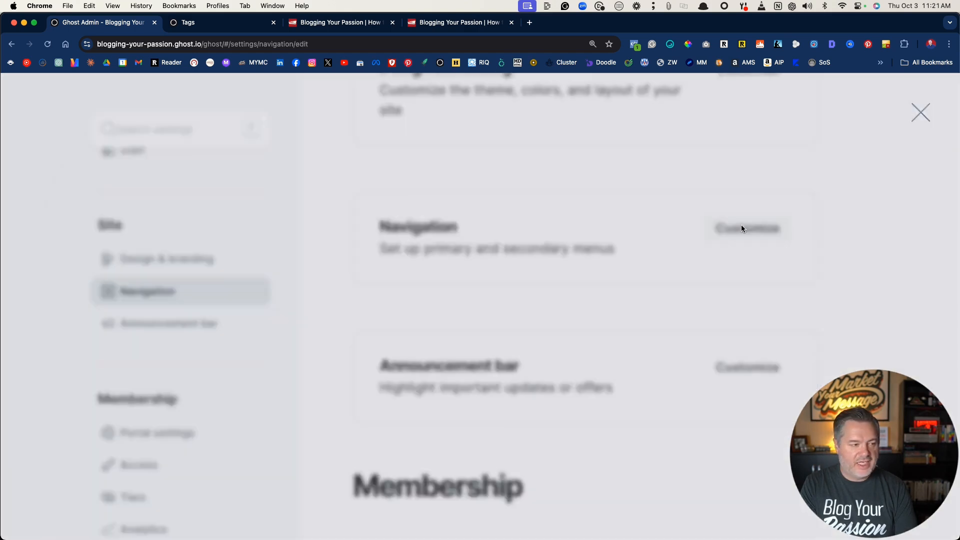
pyautogui.click(746, 229)
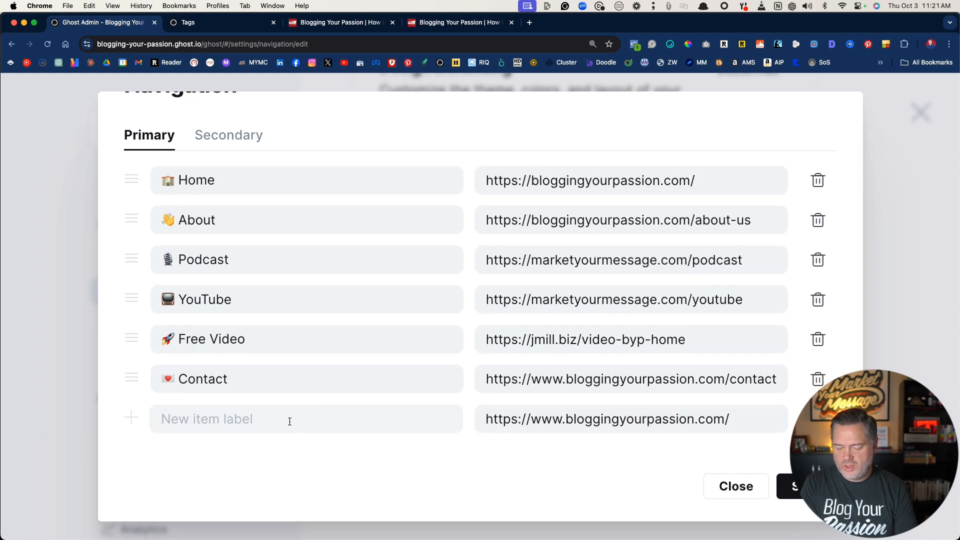
# Step: Add a 'Launch Your Blog' item to the primary navigation, still linked to the home address
pyautogui.write('Cat')
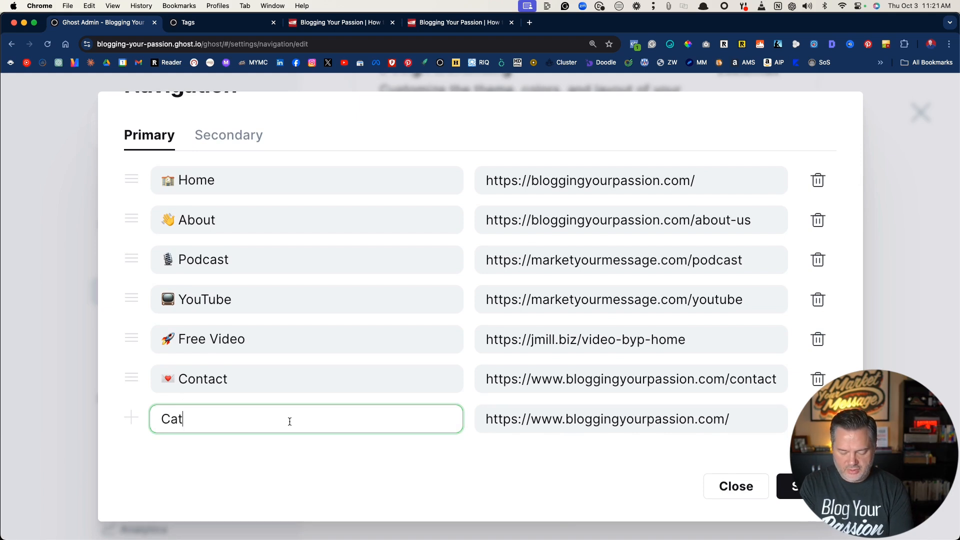
pyautogui.write('egories')
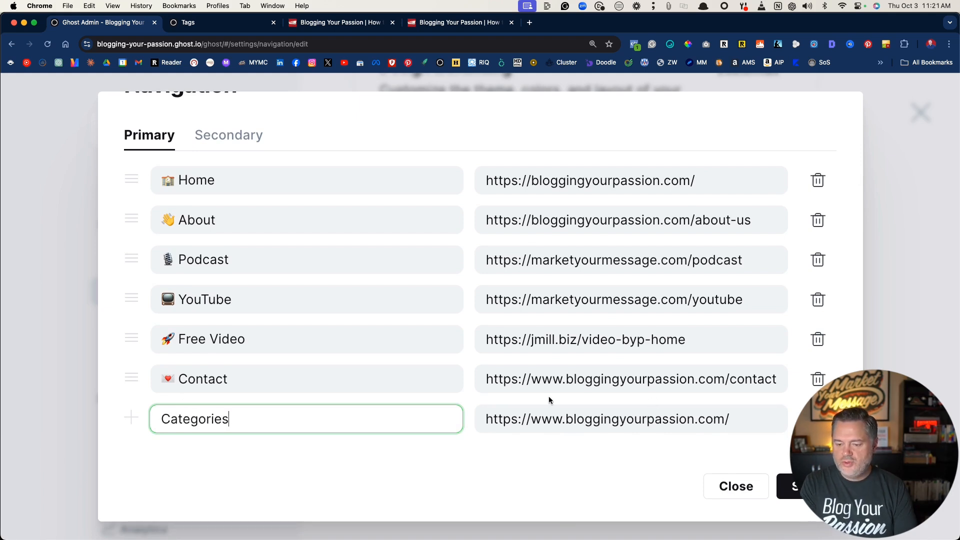
pyautogui.moveTo(242, 419)
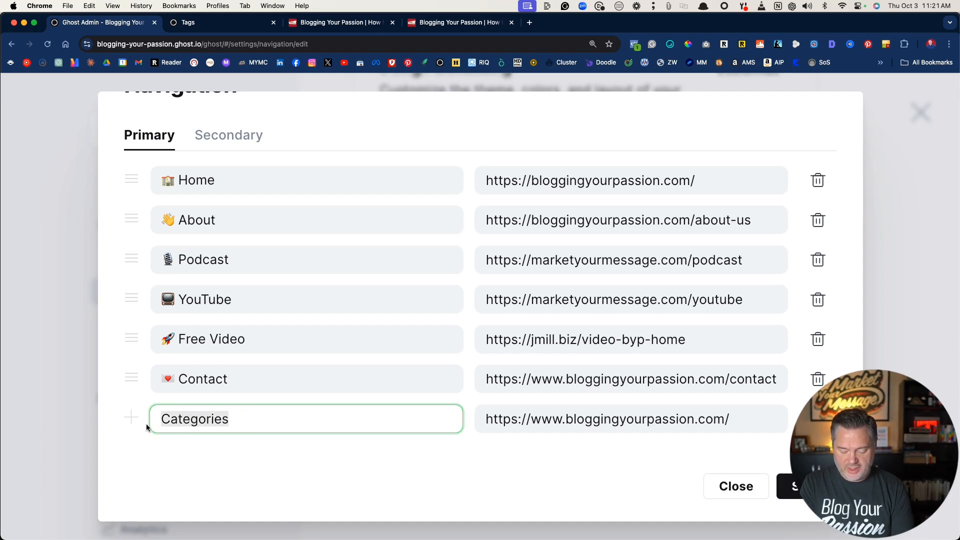
pyautogui.write('Launch. Your')
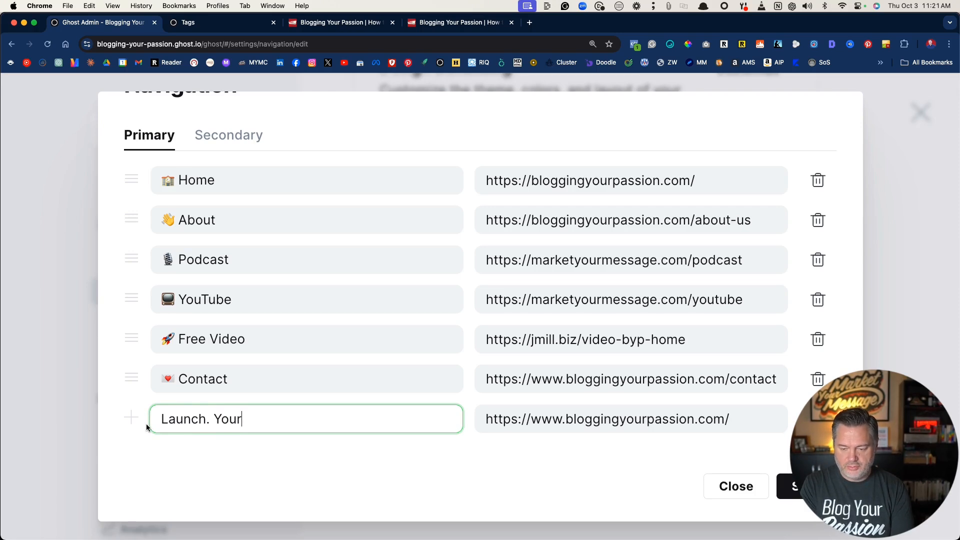
pyautogui.write('Blog')
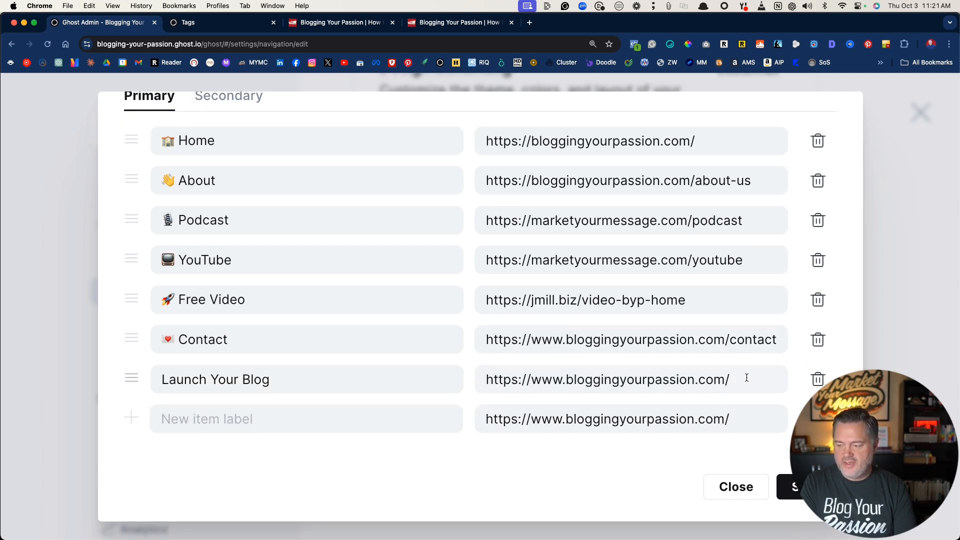
pyautogui.moveTo(208, 22)
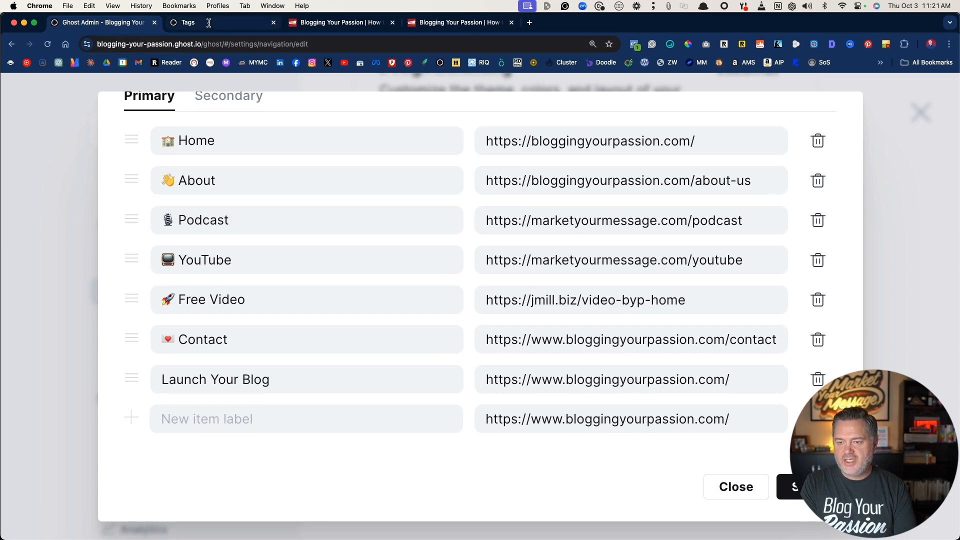
pyautogui.click(647, 22)
pyautogui.write('ghost')
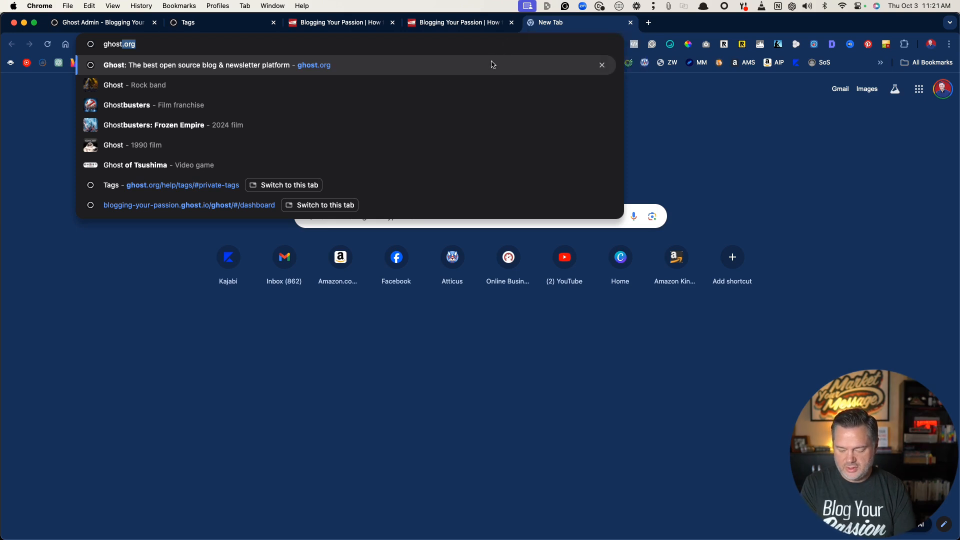
# Step: Sign in to Ghost Admin in the new tab and view the Launch Your Blog tag's public page
pyautogui.click(215, 65)
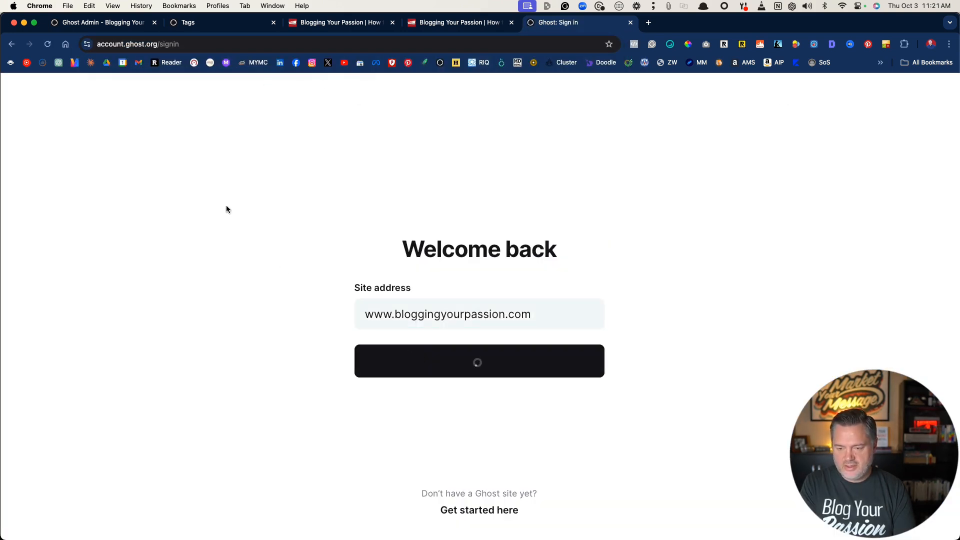
pyautogui.click(479, 360)
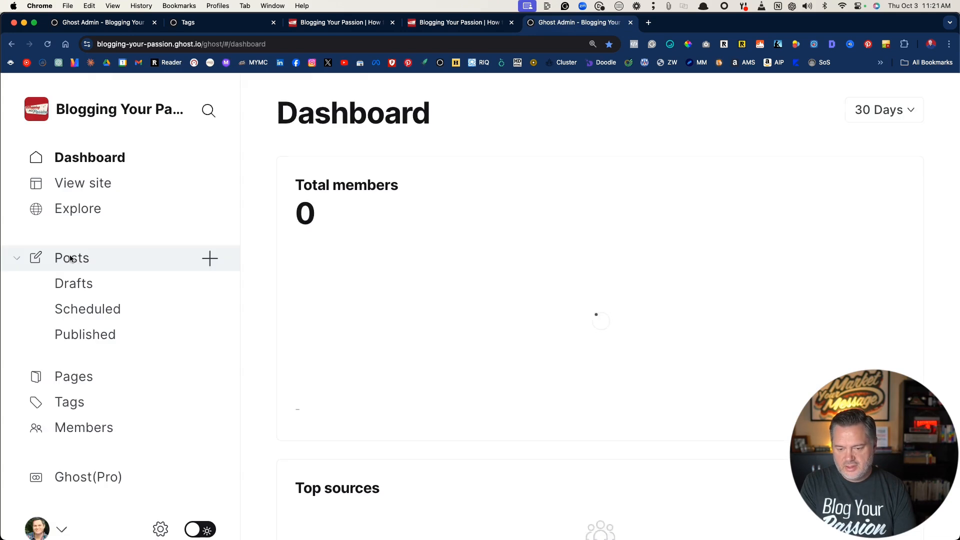
pyautogui.click(69, 402)
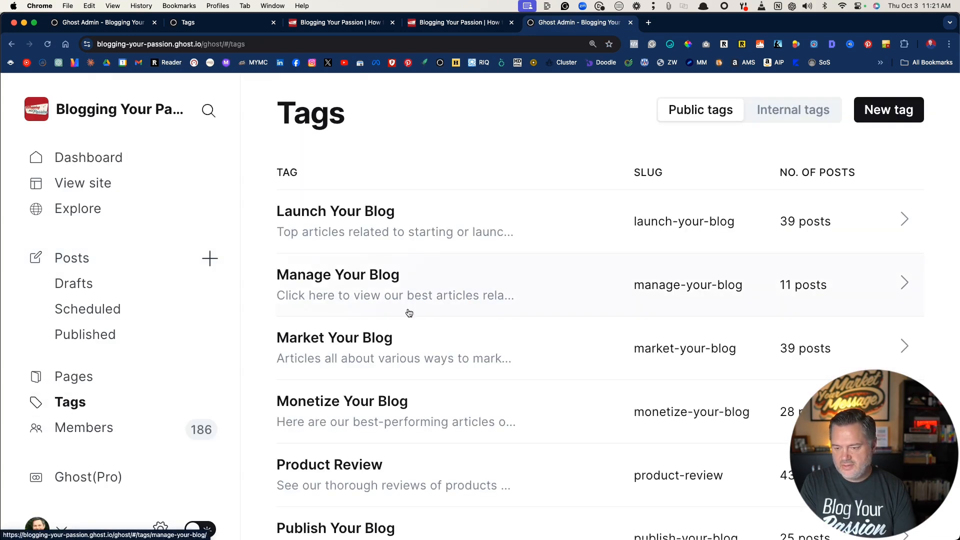
pyautogui.click(336, 211)
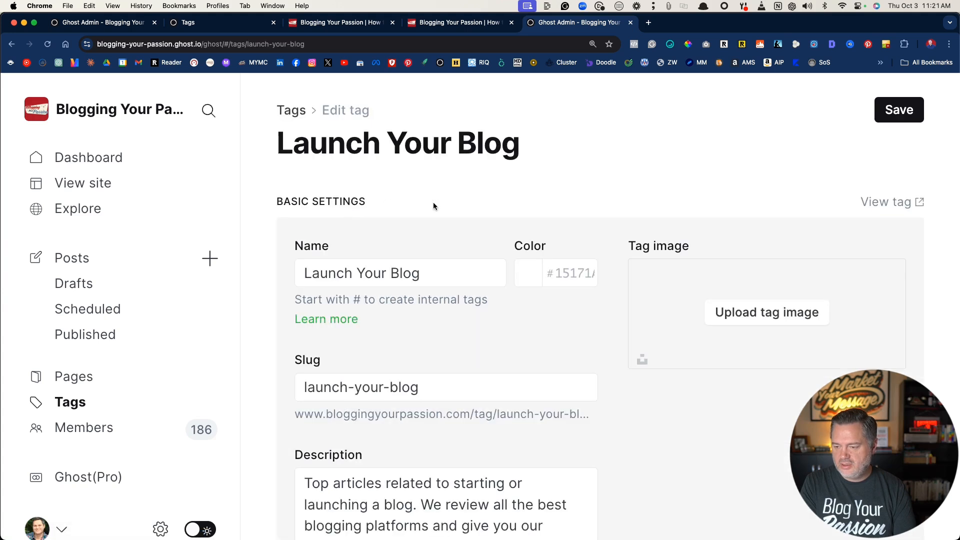
pyautogui.scroll(-3)
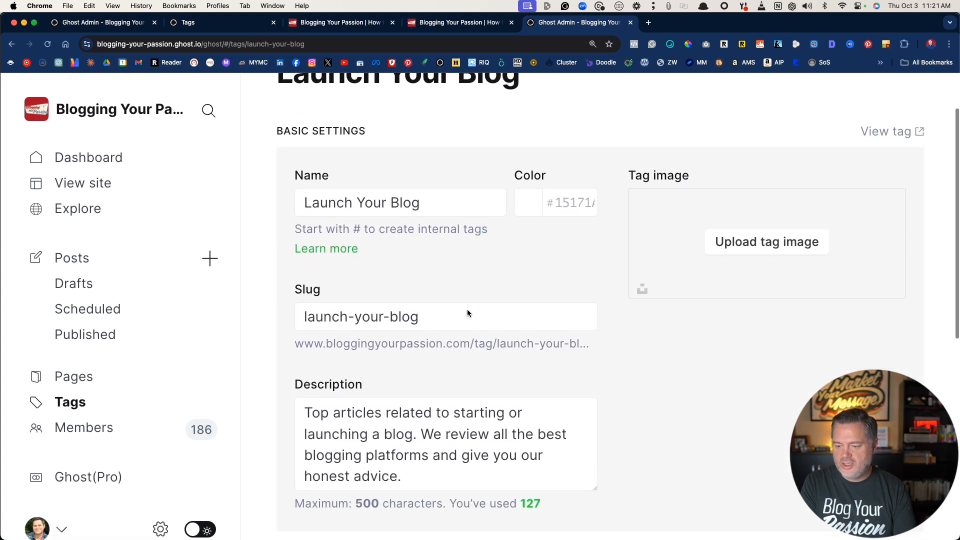
pyautogui.scroll(3)
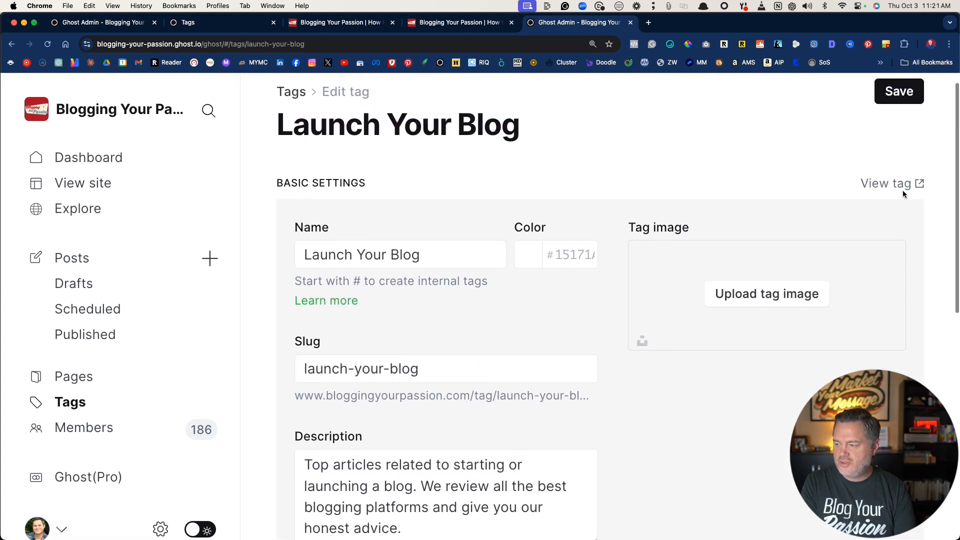
pyautogui.click(885, 183)
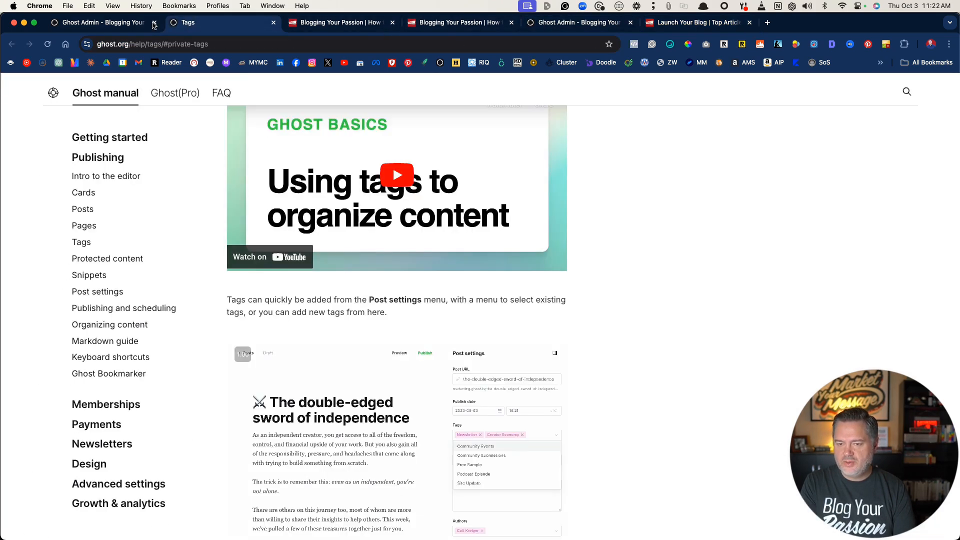
# Step: Point the Launch Your Blog item at its tag page URL, save, and follow it from the live site menu
pyautogui.click(101, 22)
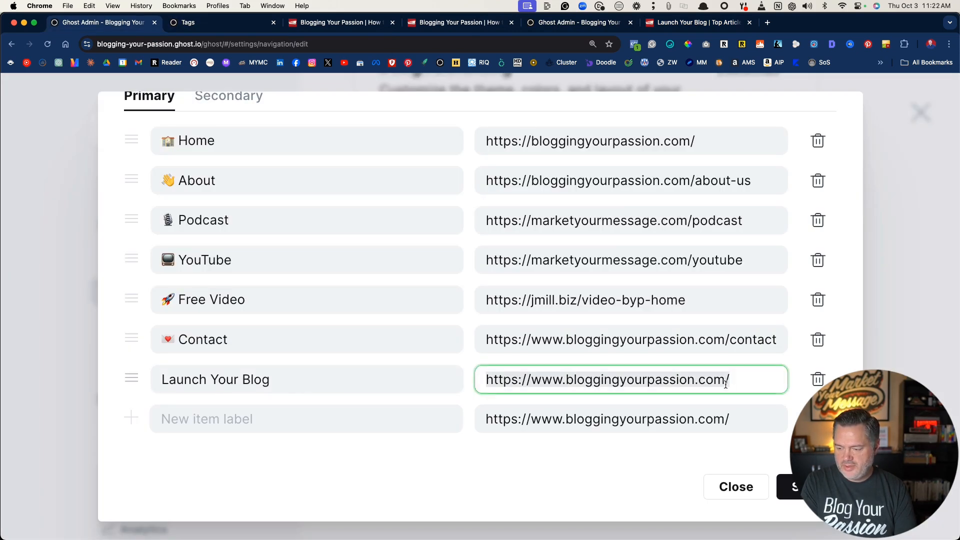
pyautogui.click(698, 23)
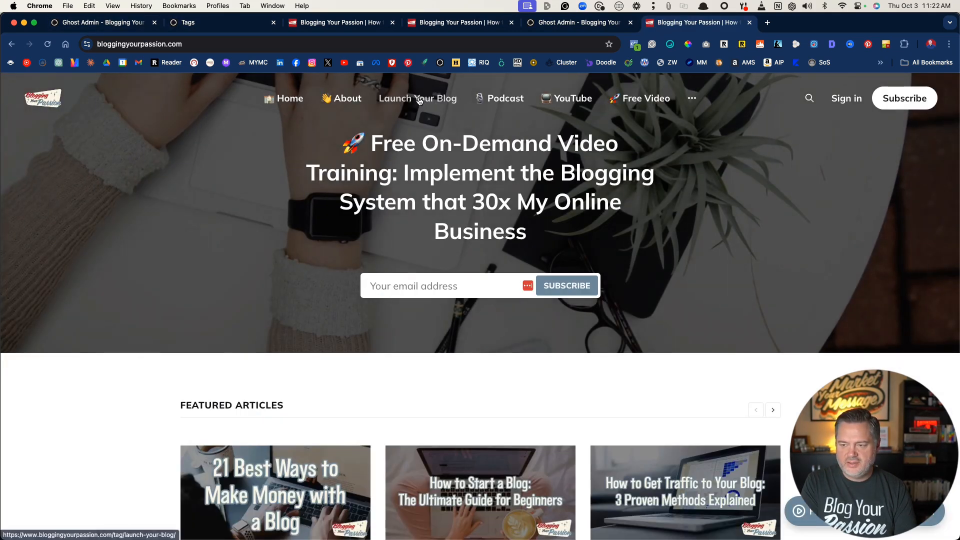
pyautogui.click(418, 98)
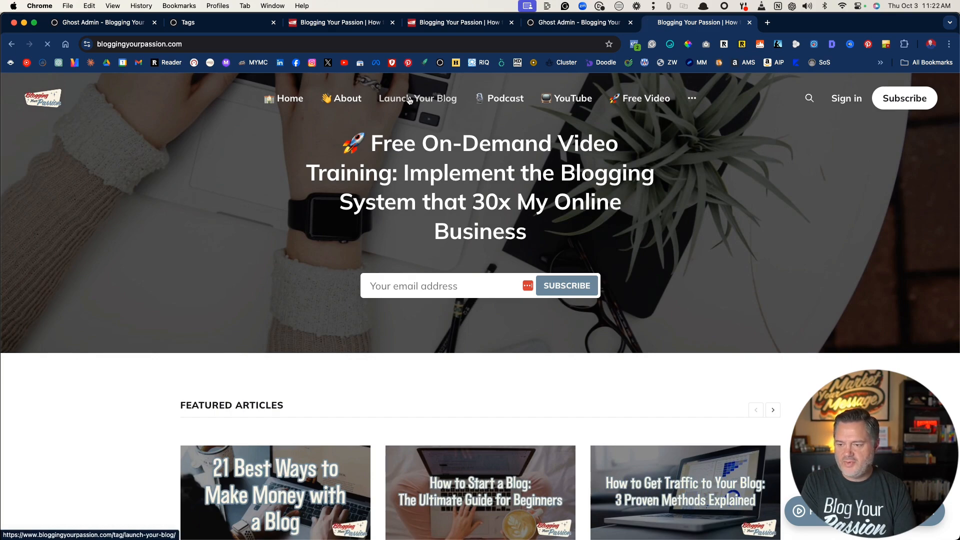
pyautogui.click(417, 98)
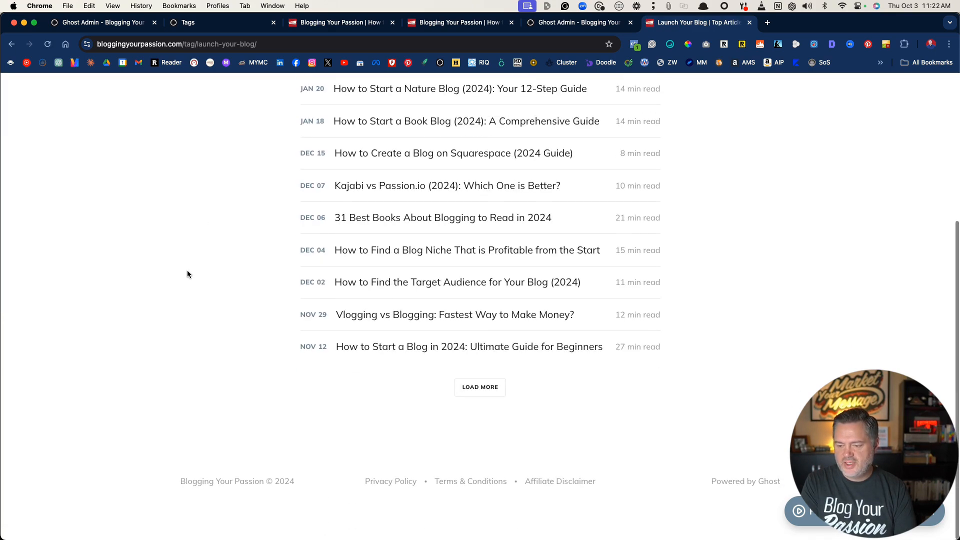